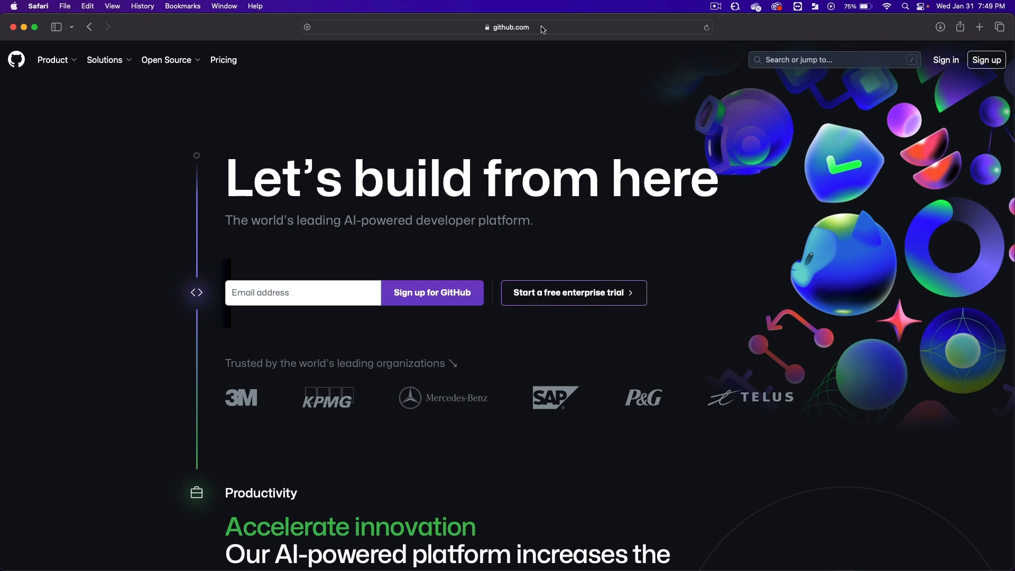
mouse_move(987, 60)
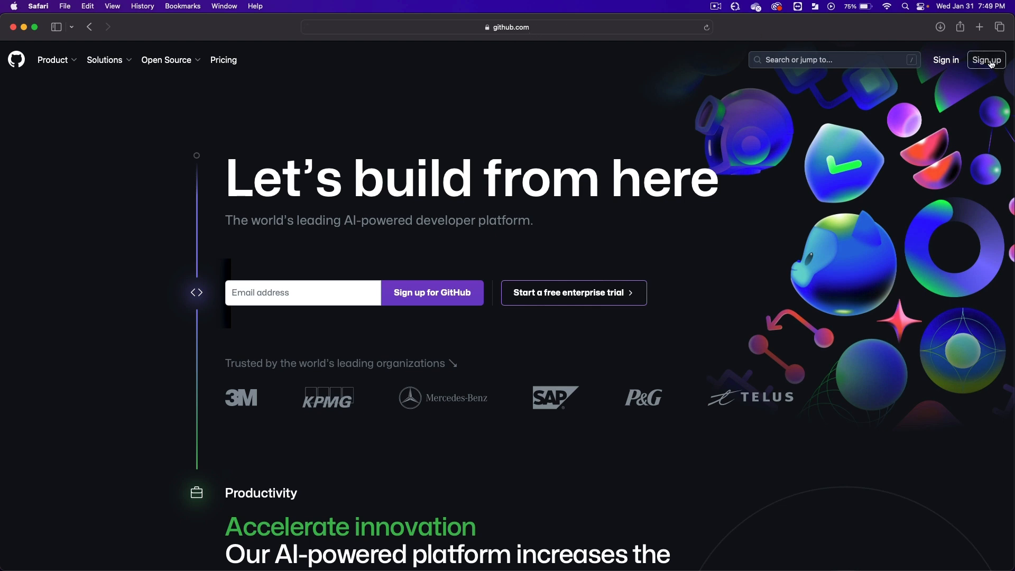
Sign in with the existing GitHub account to reach the Home dashboard
left_click(986, 60)
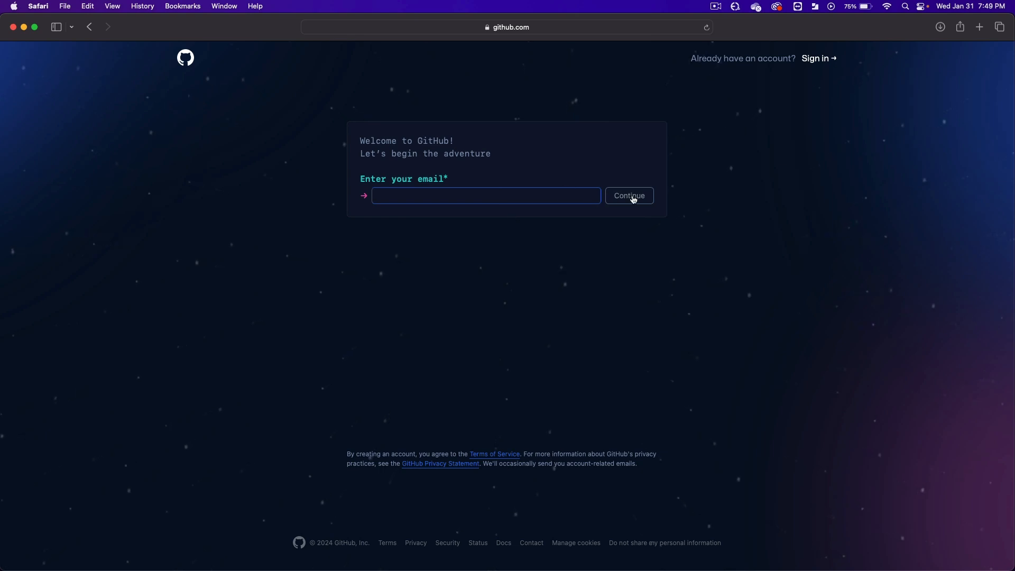
mouse_move(580, 236)
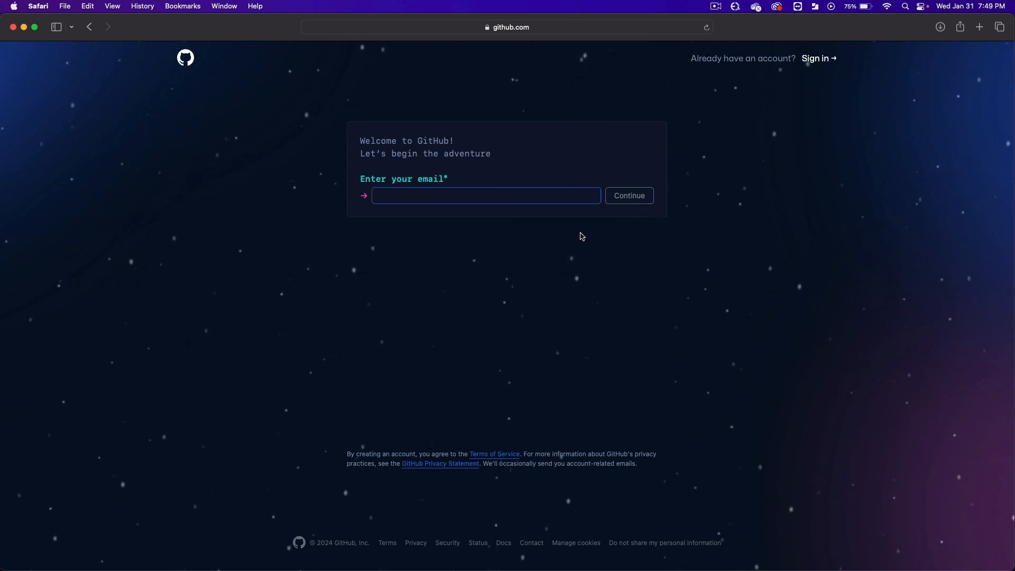
mouse_move(578, 222)
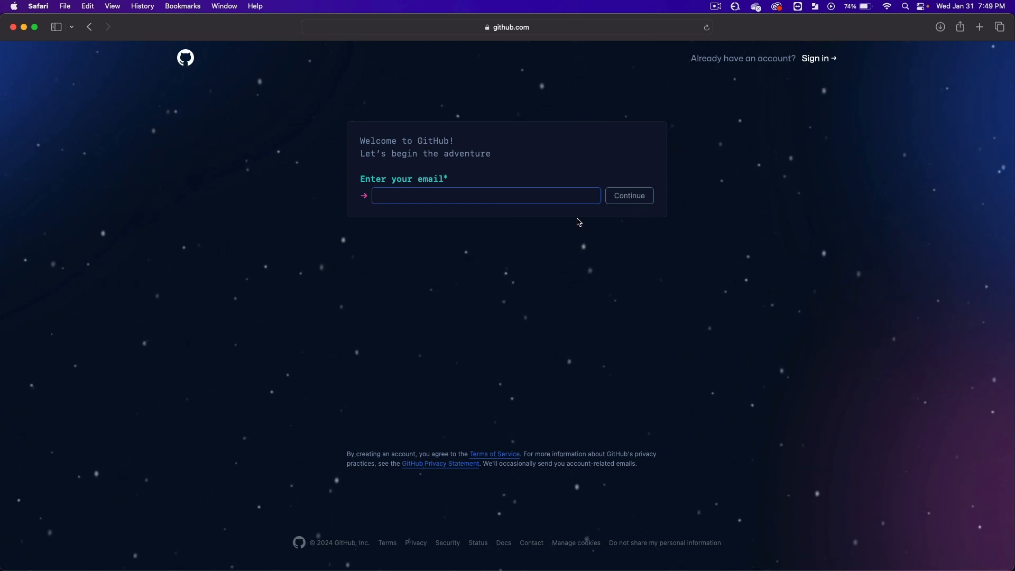
left_click(815, 58)
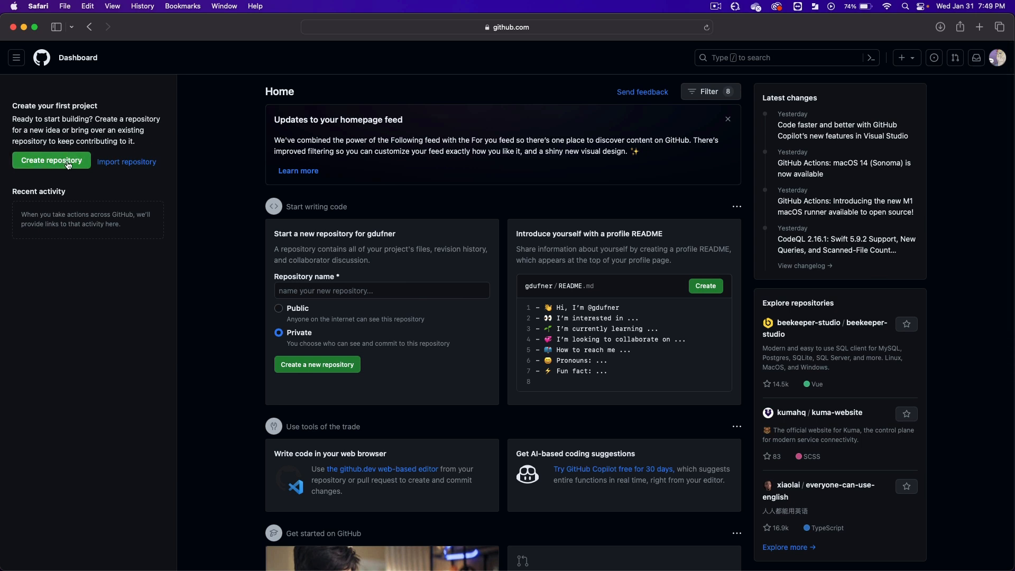
Create the public repository 'web' with a README file
left_click(52, 162)
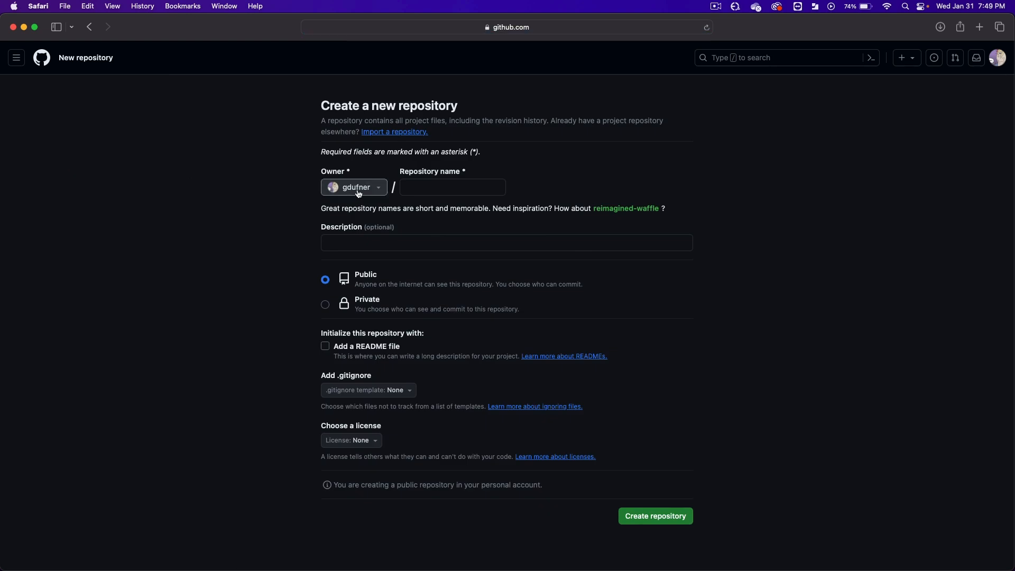
left_click(452, 188)
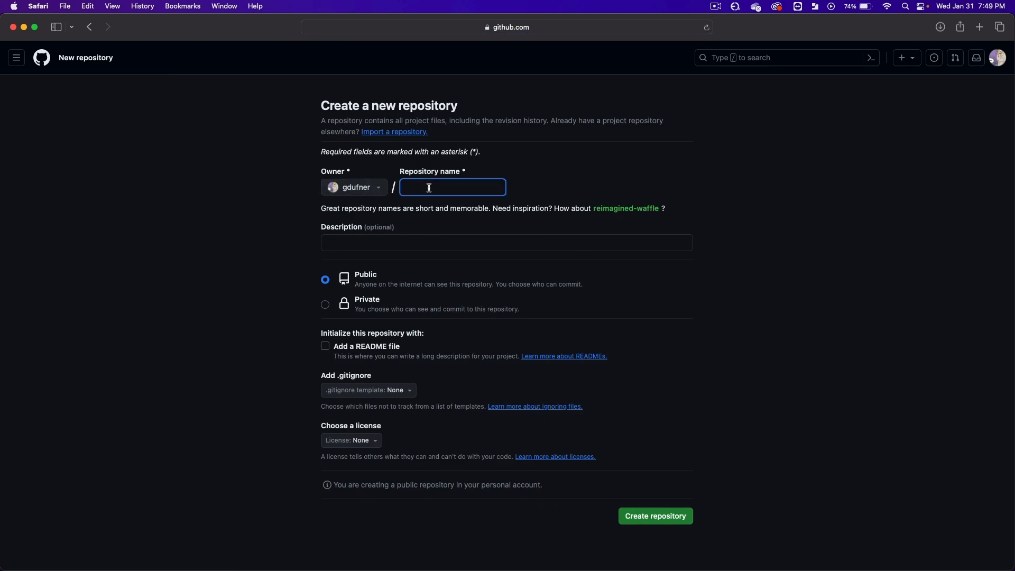
type("web")
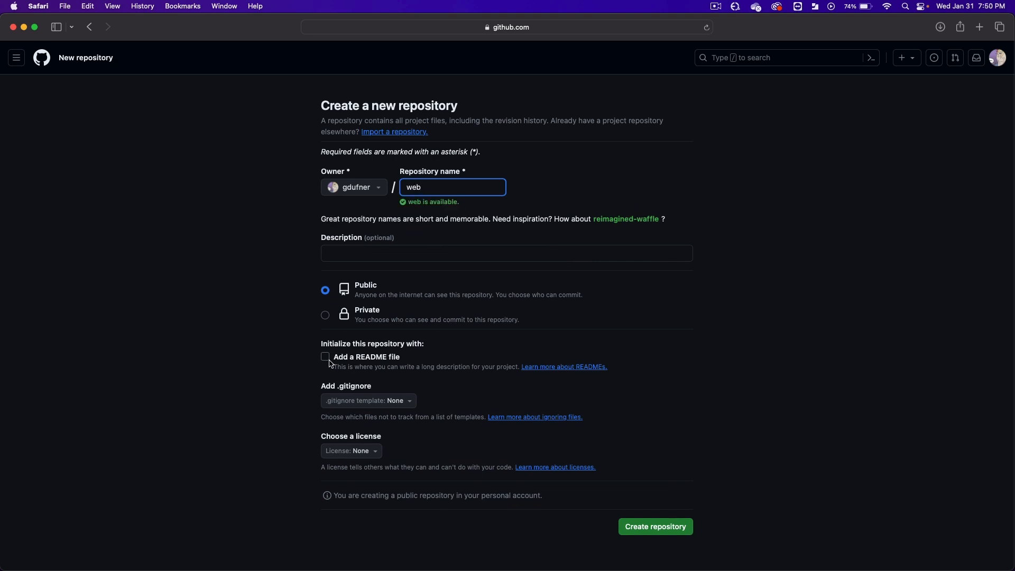
left_click(325, 357)
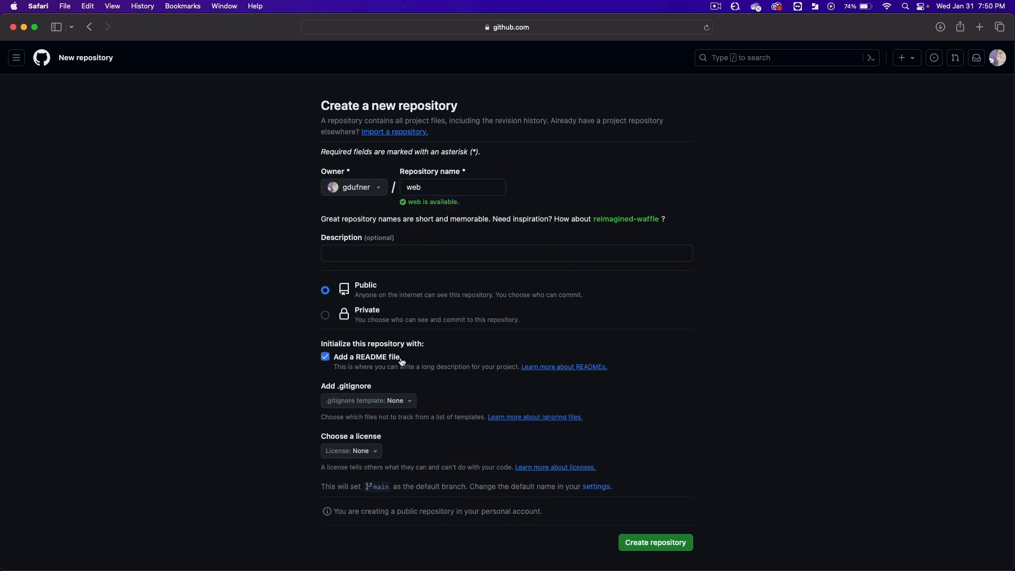
mouse_move(669, 429)
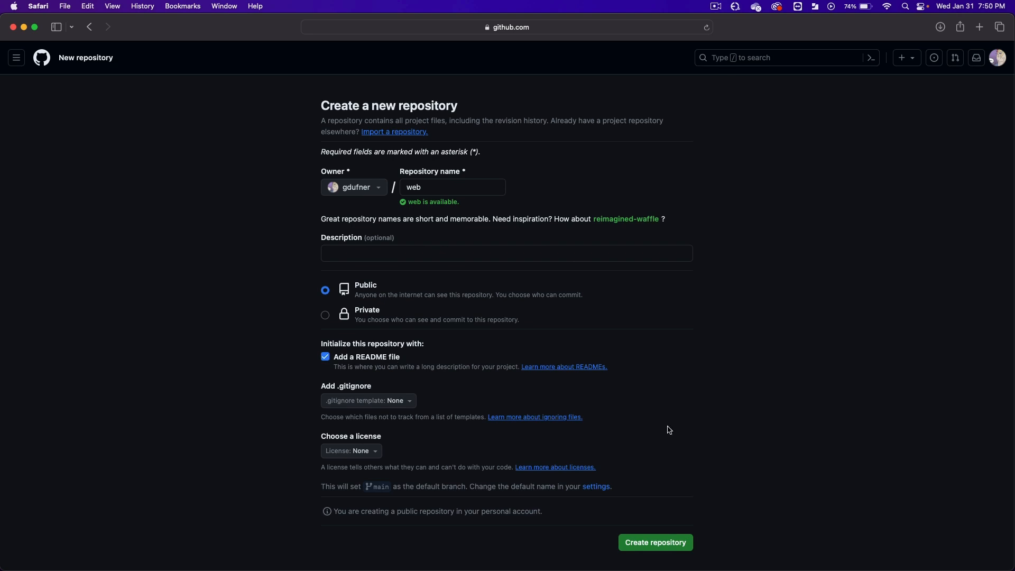
mouse_move(655, 542)
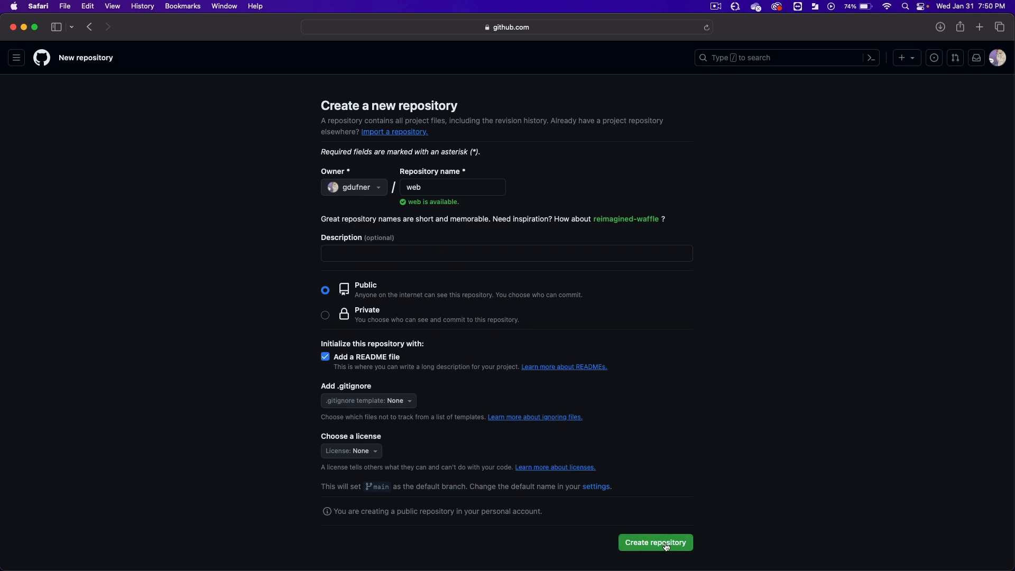
left_click(655, 543)
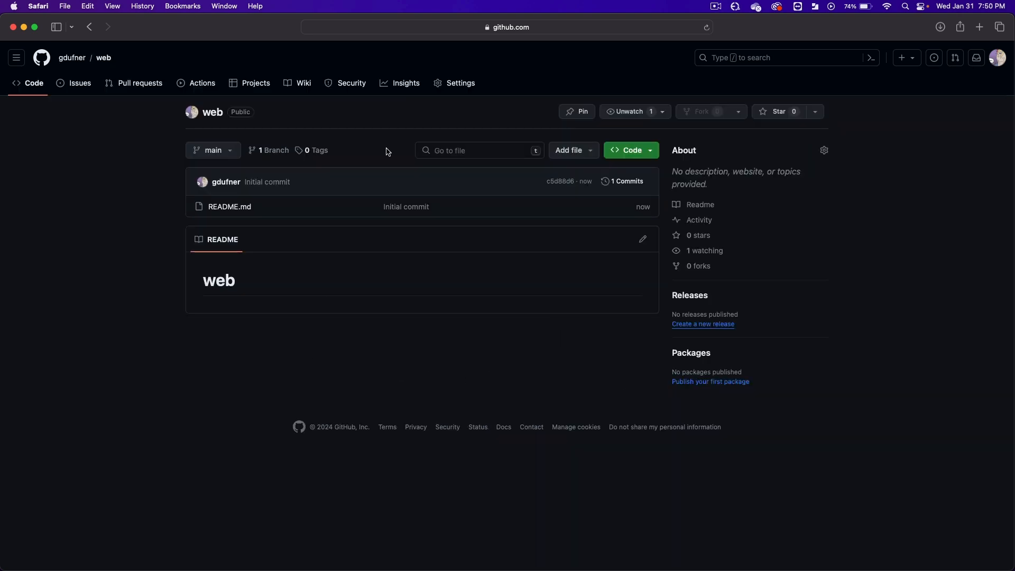
mouse_move(506, 332)
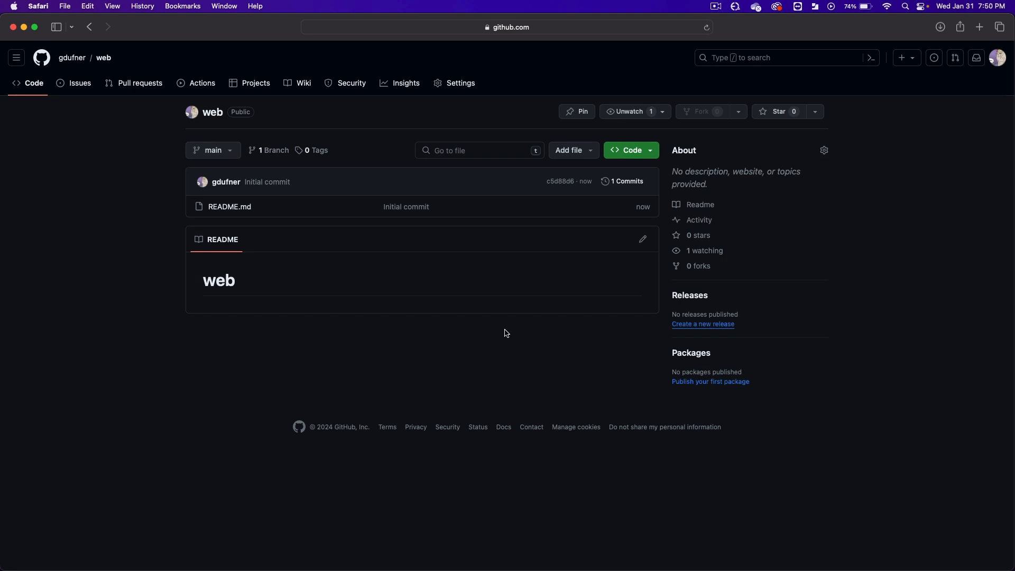
mouse_move(455, 352)
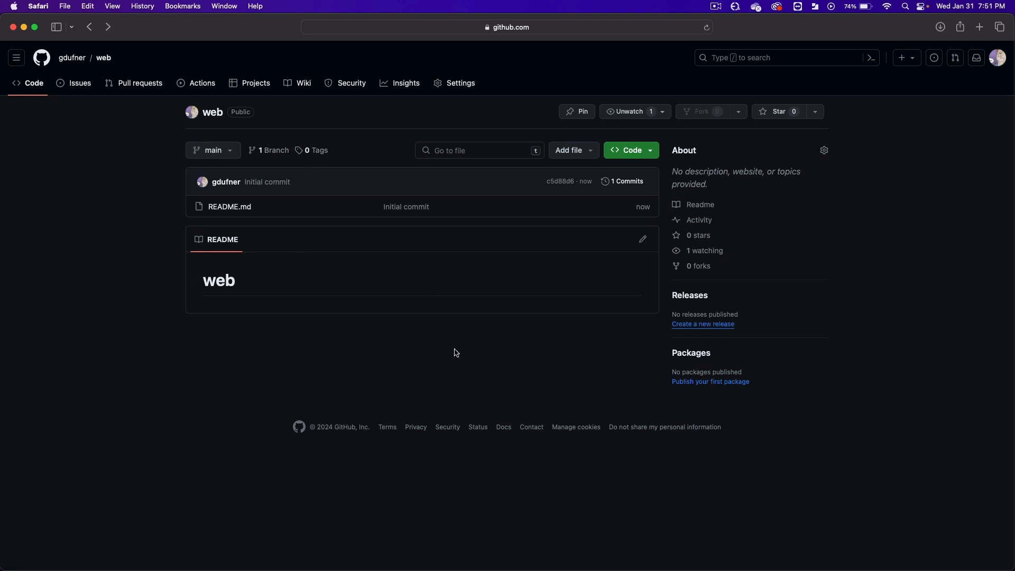
mouse_move(311, 338)
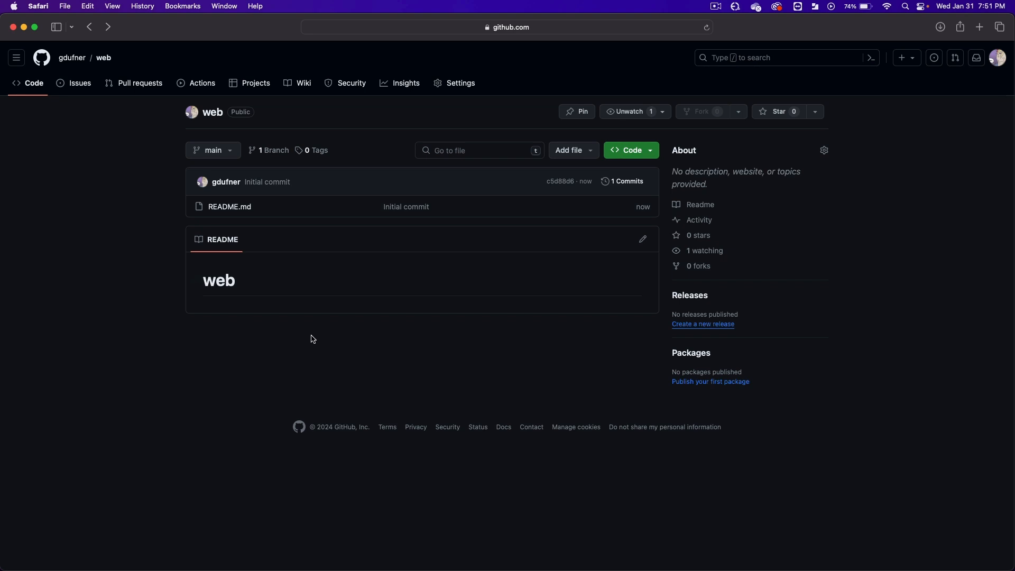
mouse_move(154, 179)
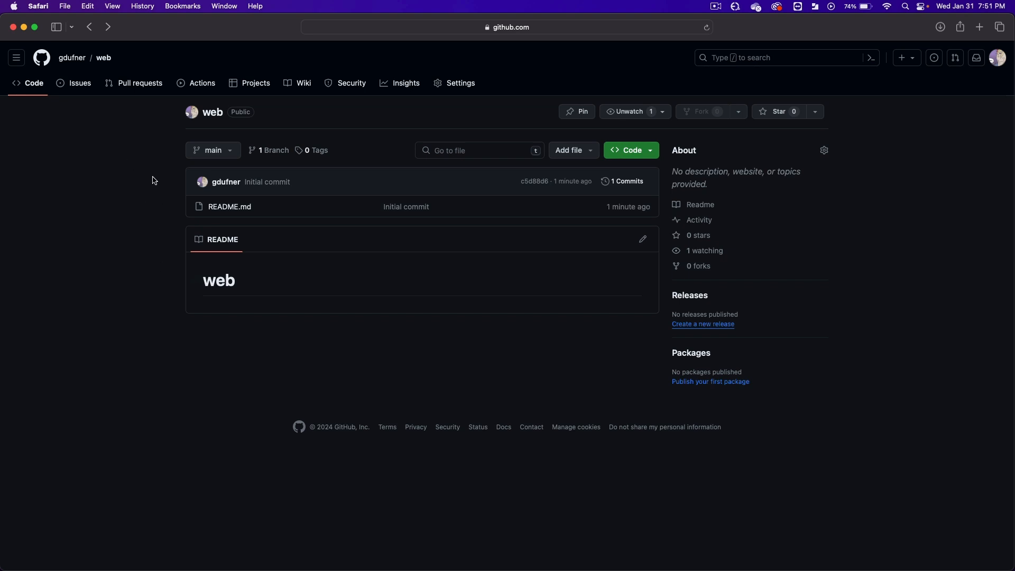
mouse_move(110, 150)
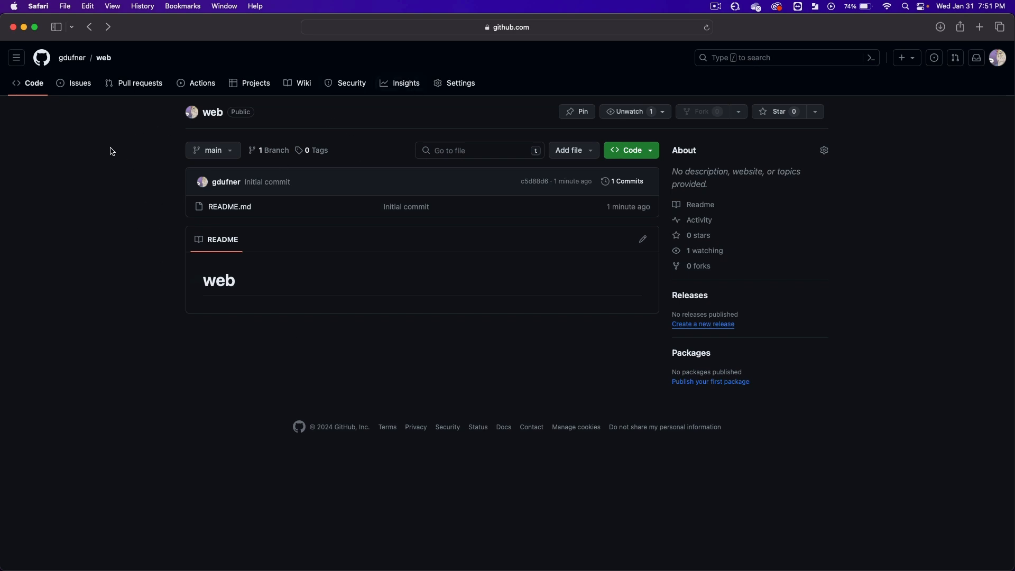
left_click(41, 58)
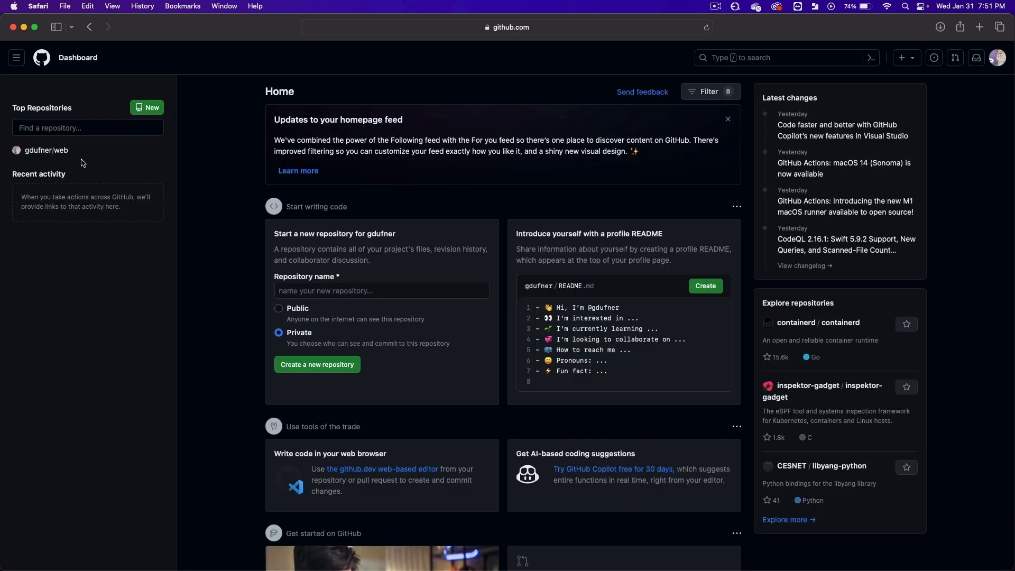
mouse_move(46, 149)
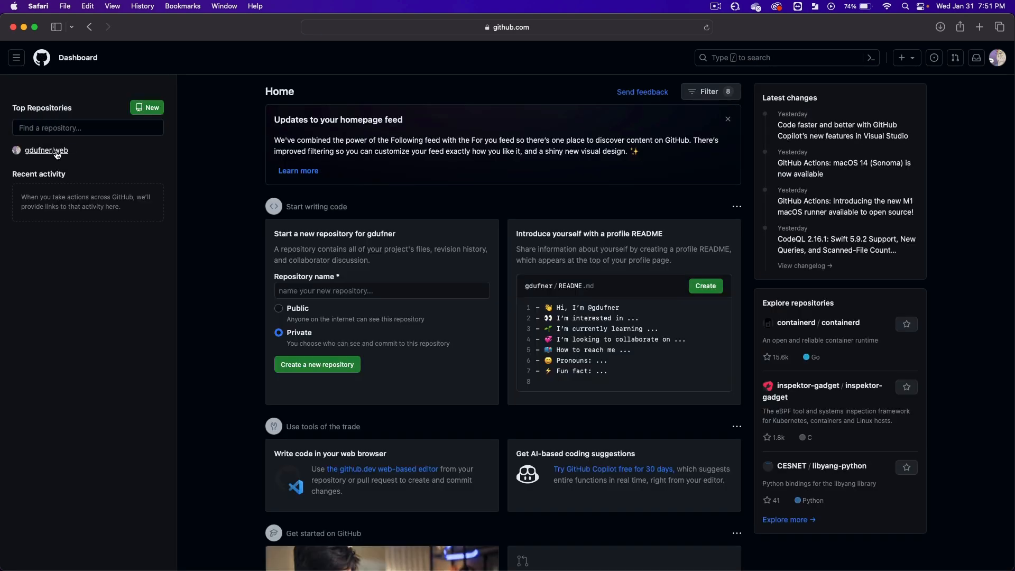
mouse_move(46, 150)
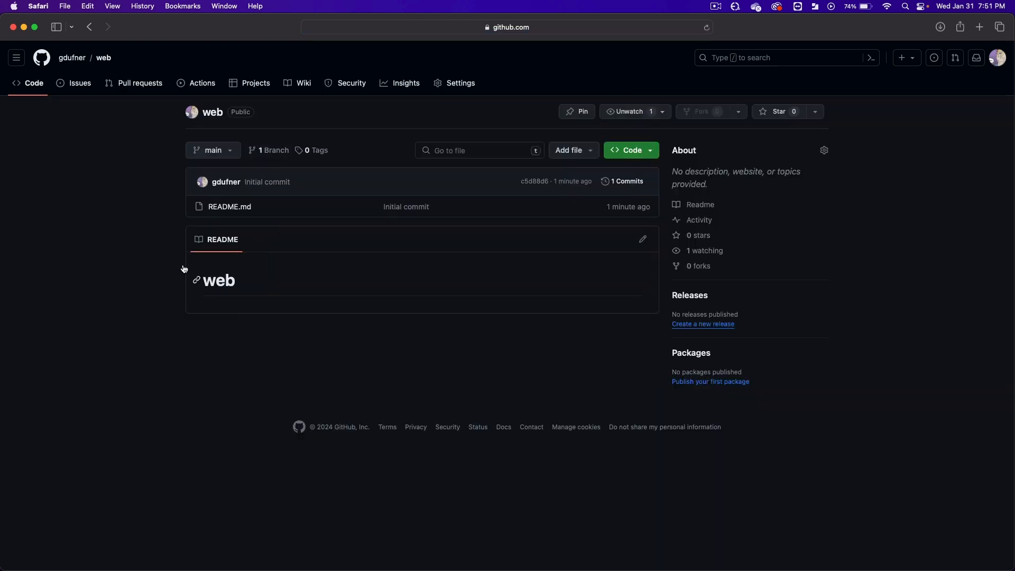
mouse_move(135, 249)
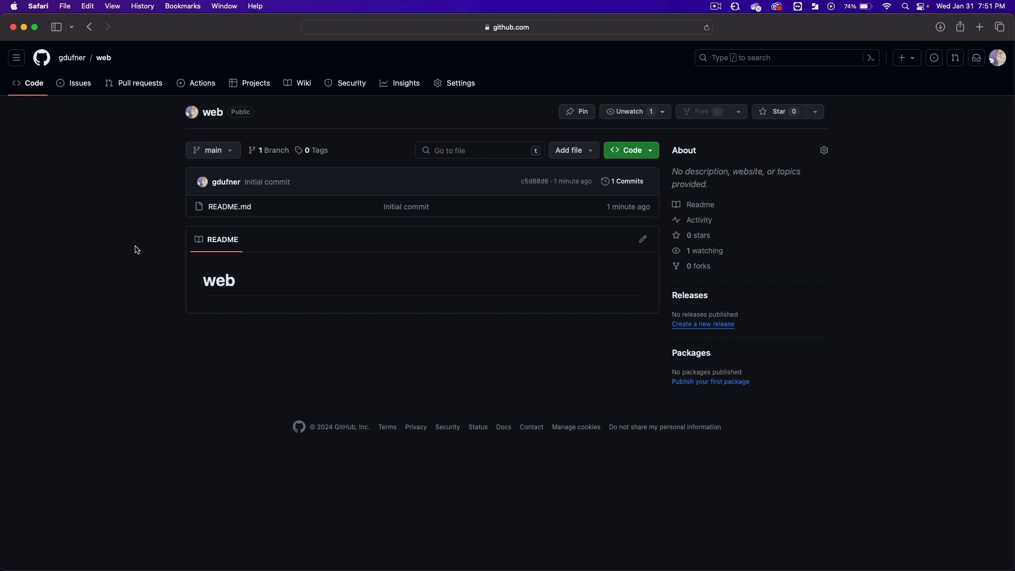
mouse_move(604, 202)
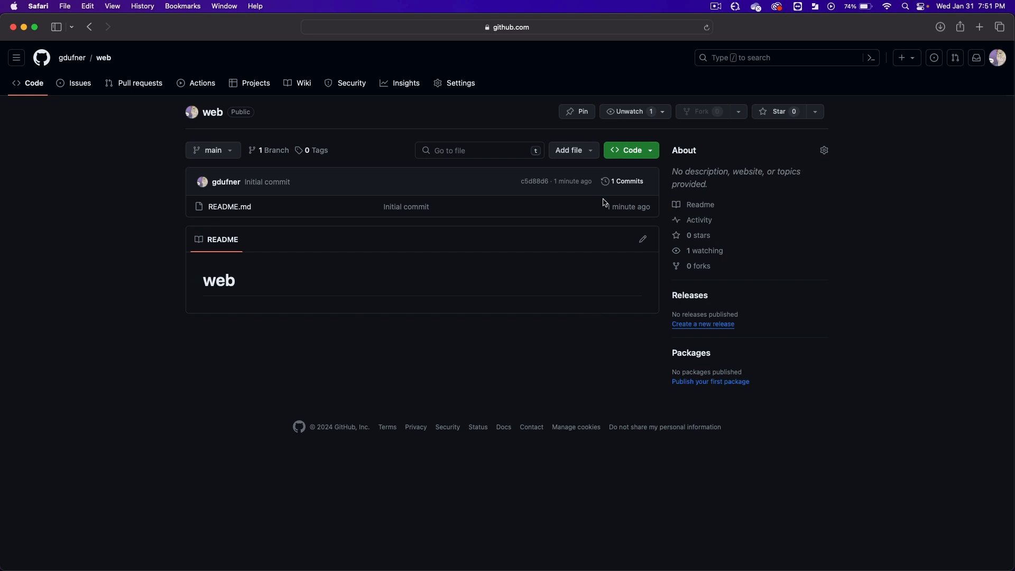
mouse_move(574, 150)
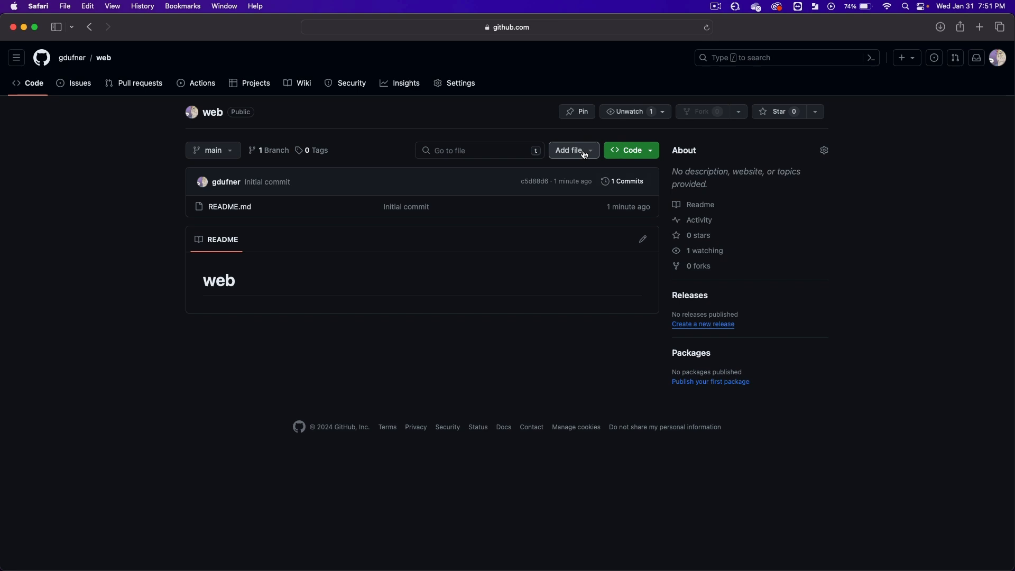
Choose Add file > Upload files in the web repository
left_click(570, 151)
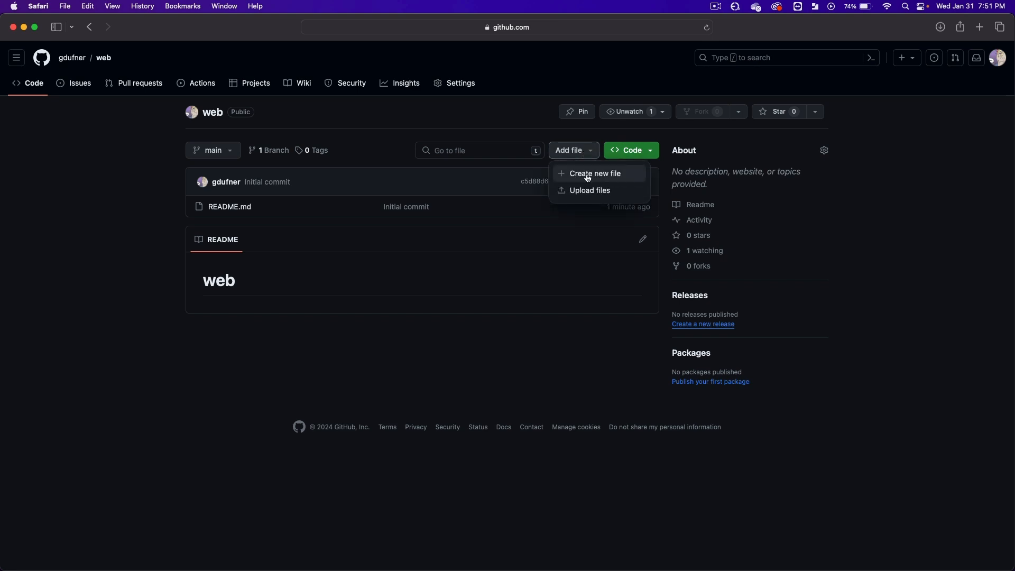
mouse_move(602, 190)
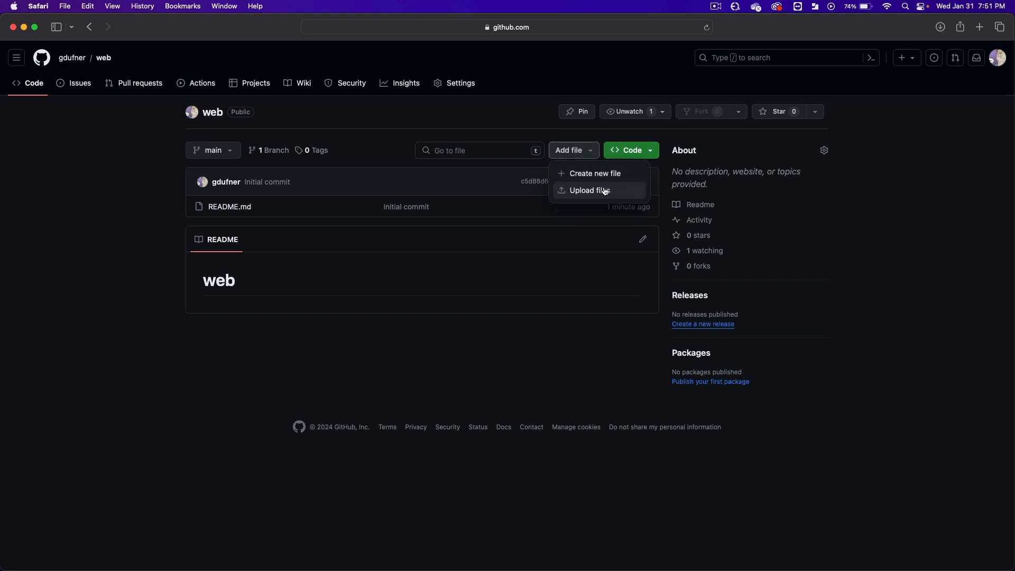
left_click(588, 190)
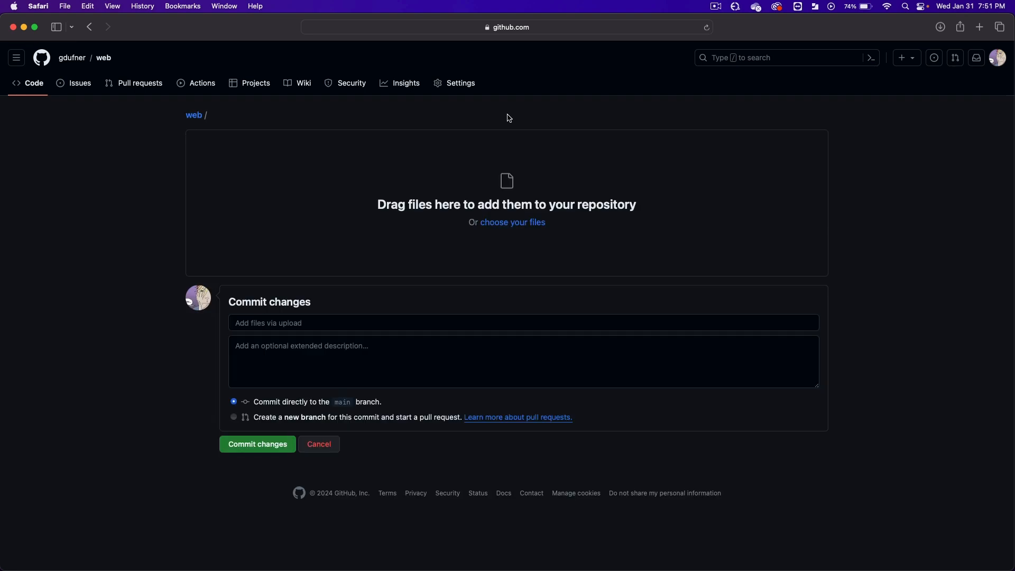
mouse_move(915, 194)
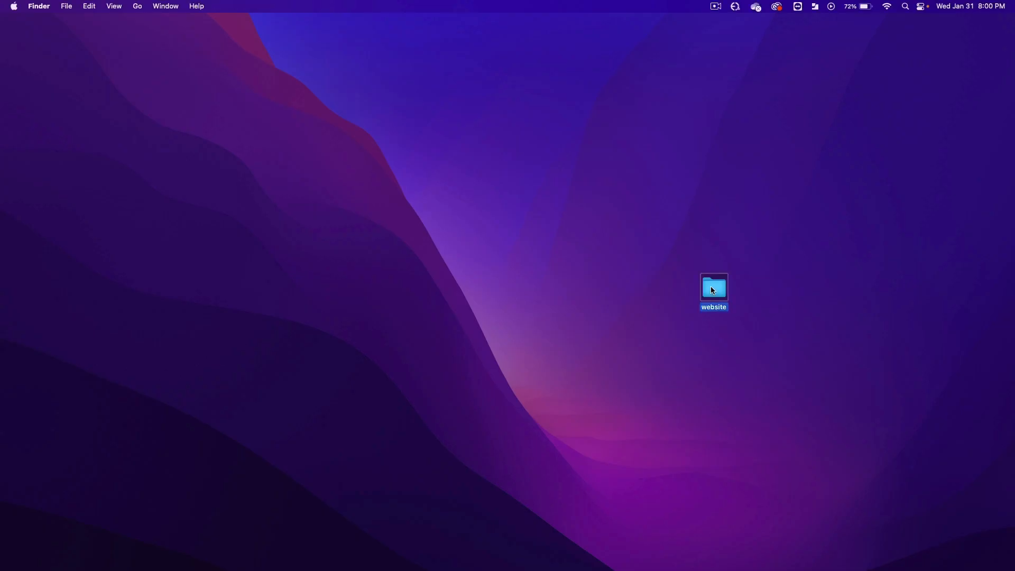
Drag the images folder and index.html from the website folder into the upload area
double_click(713, 288)
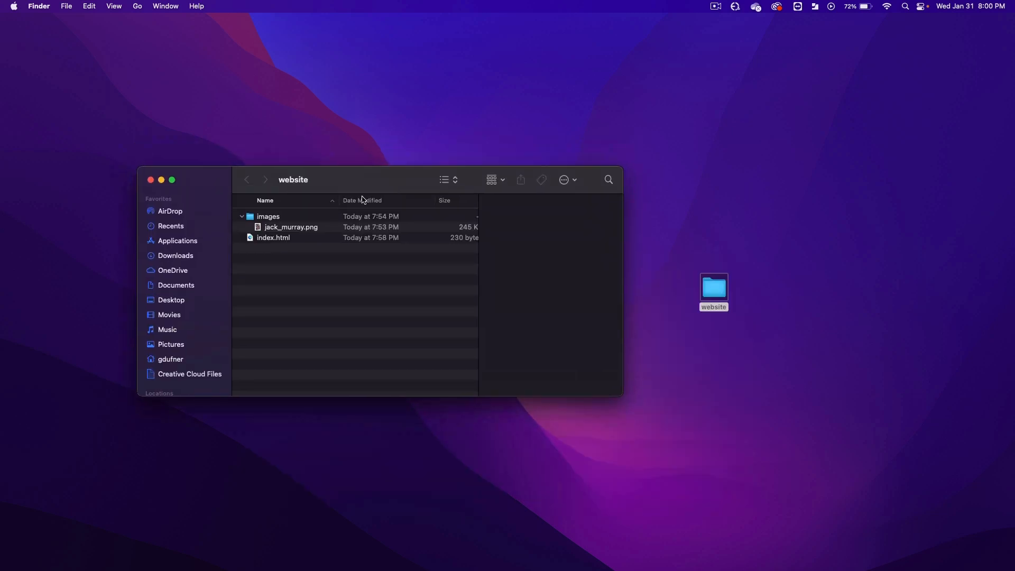
left_click(273, 237)
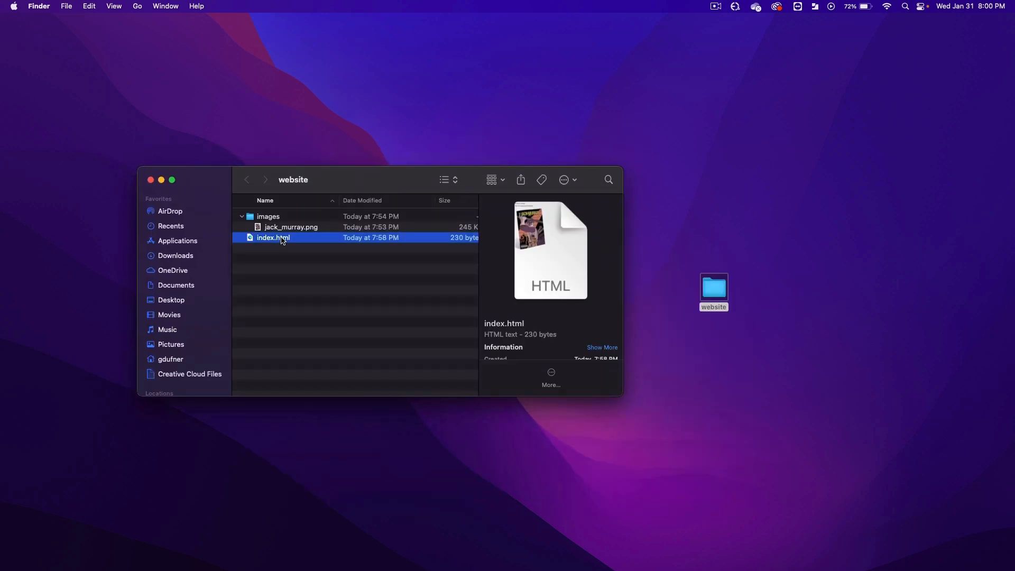
left_click(268, 216)
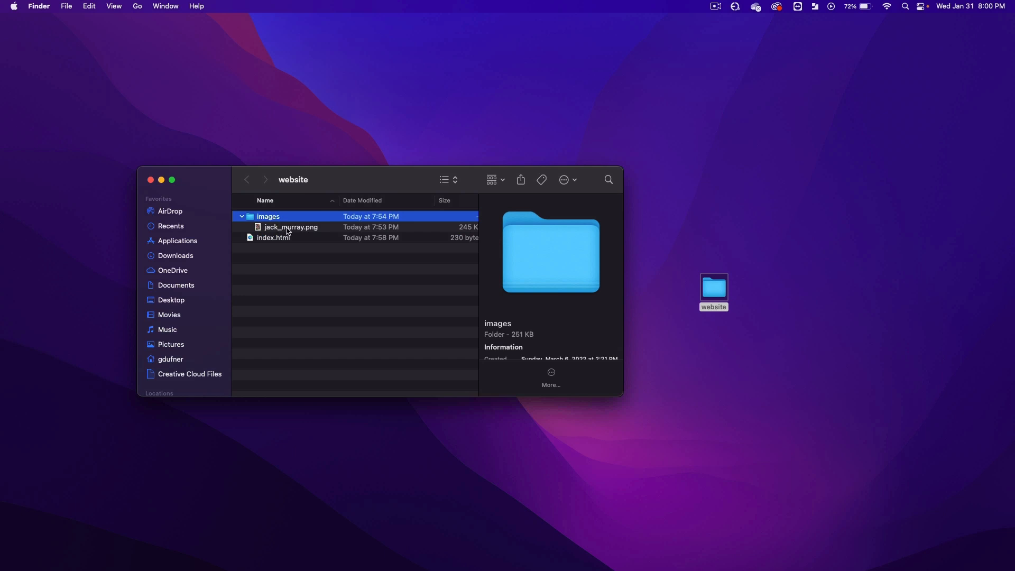
left_click(273, 236)
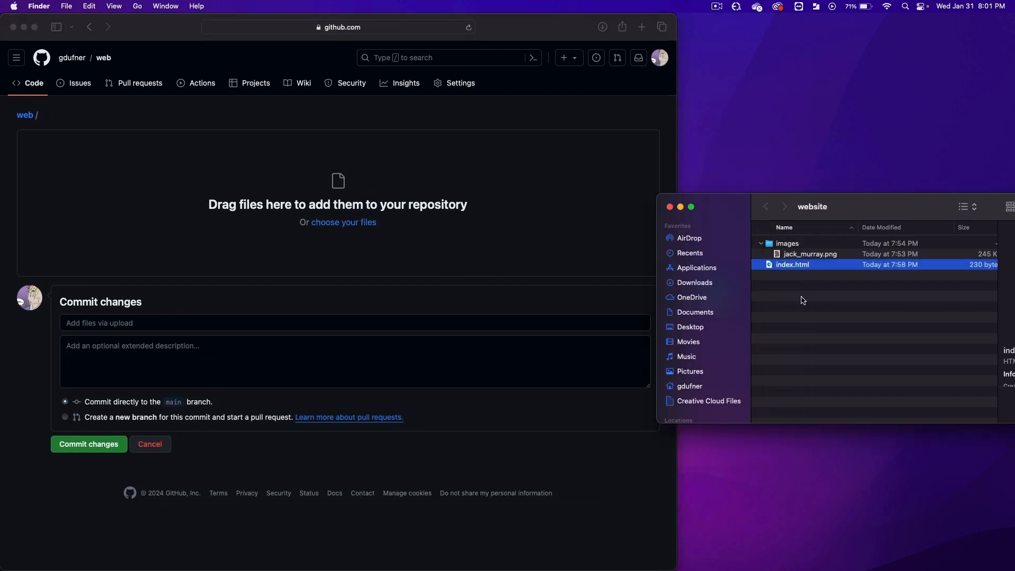
left_click(808, 254)
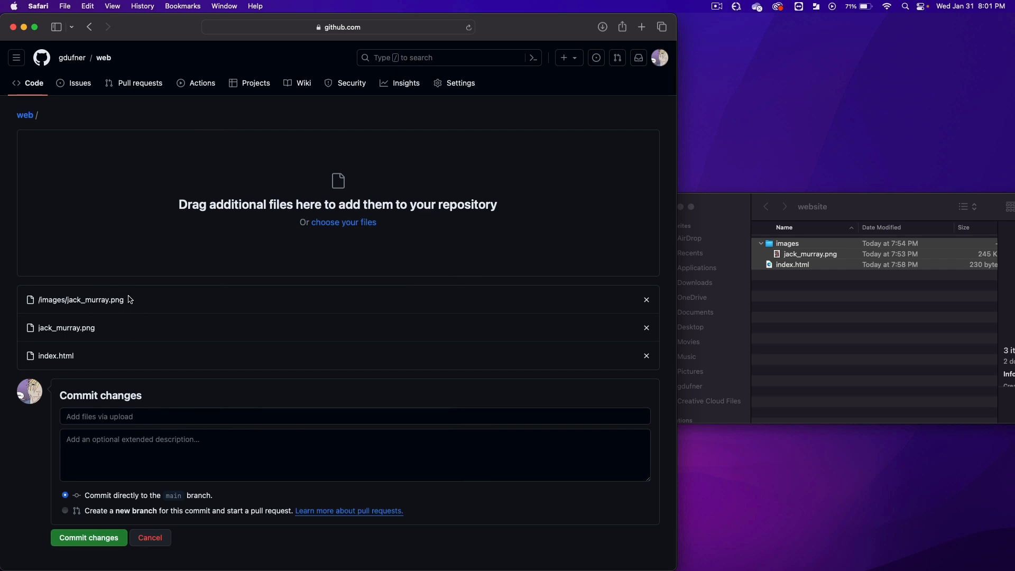
mouse_move(126, 332)
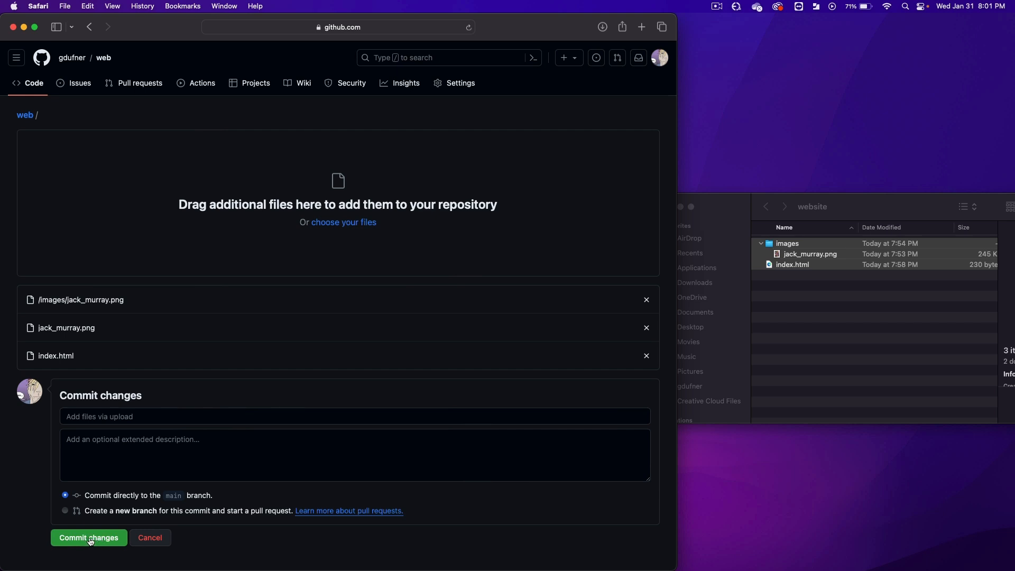
left_click(88, 537)
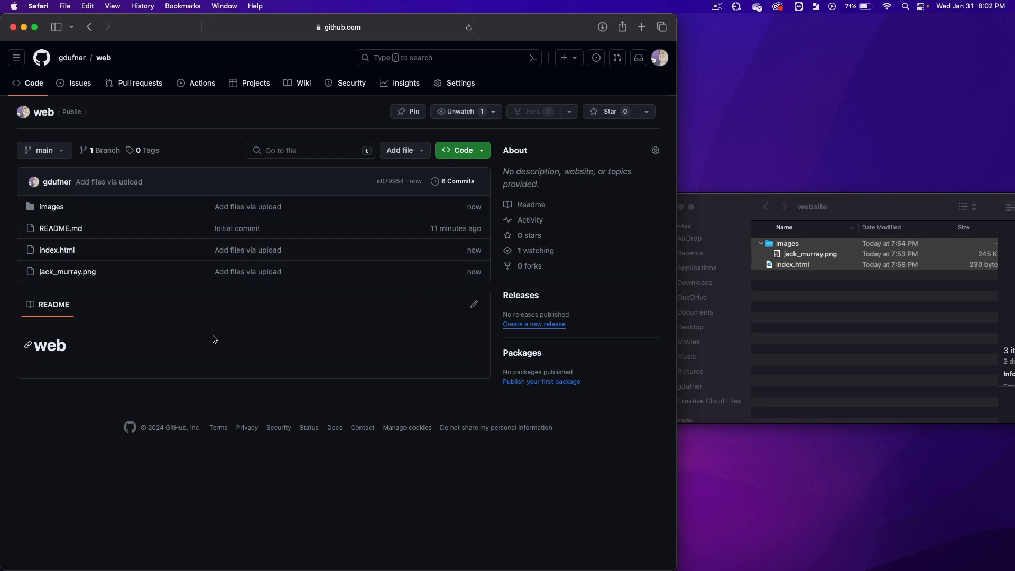
mouse_move(329, 112)
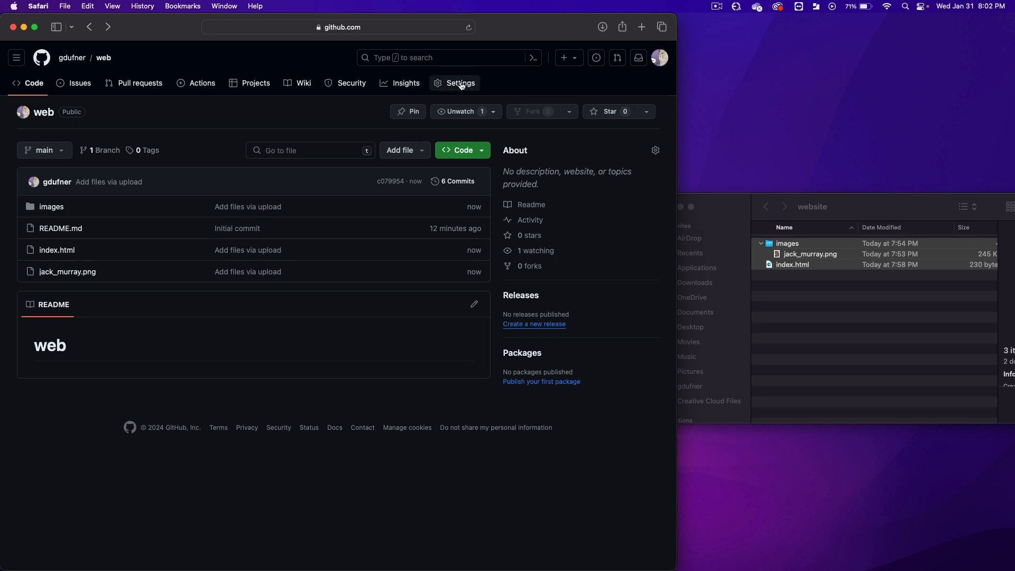
Set the Pages source to the main branch root and save it
left_click(461, 83)
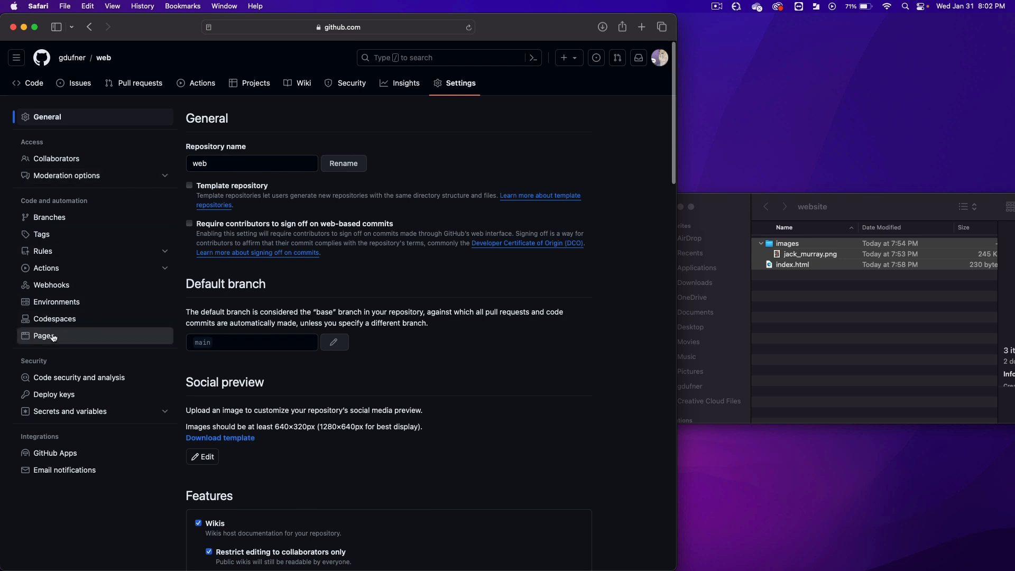
left_click(44, 336)
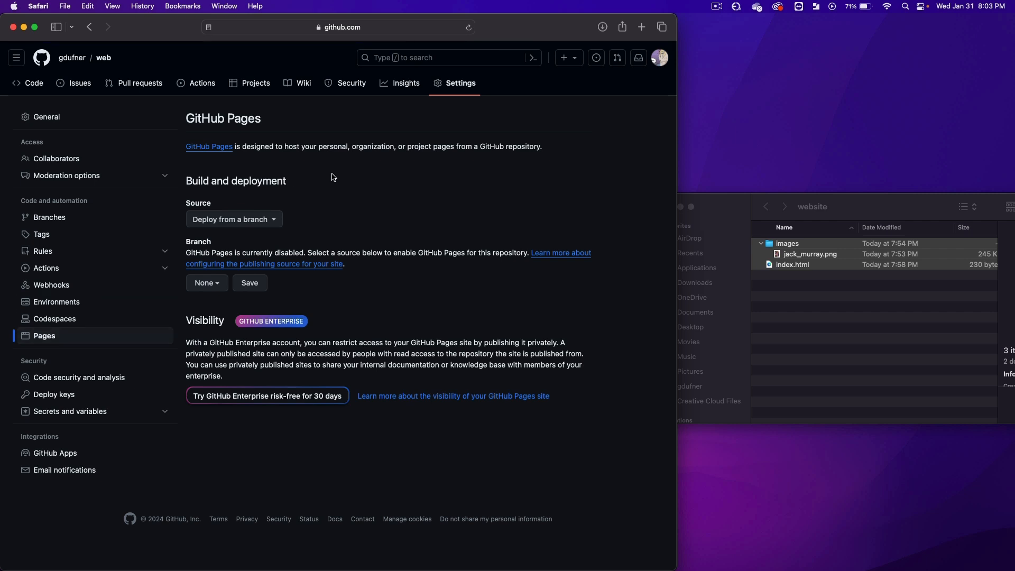
mouse_move(211, 243)
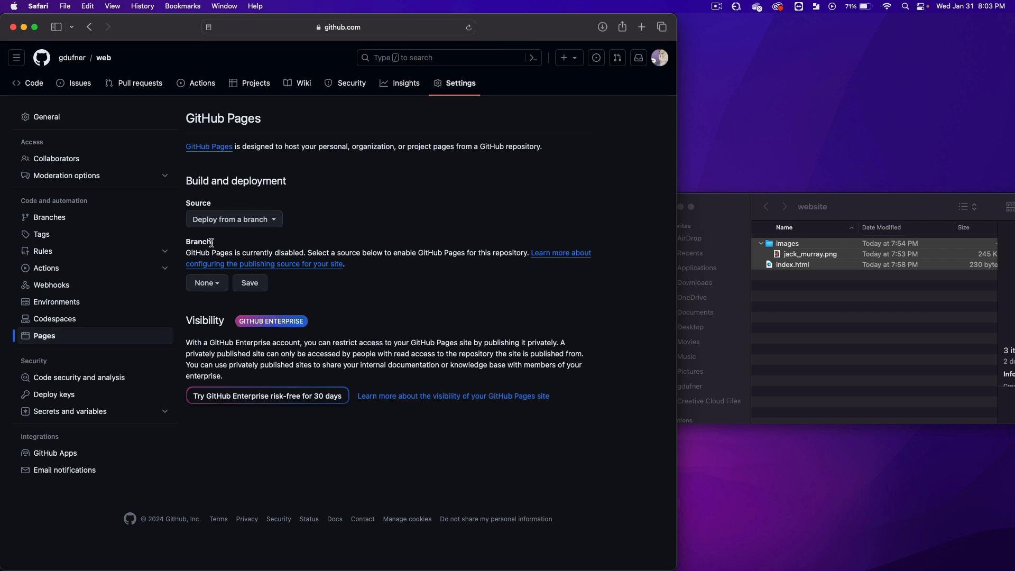
mouse_move(207, 283)
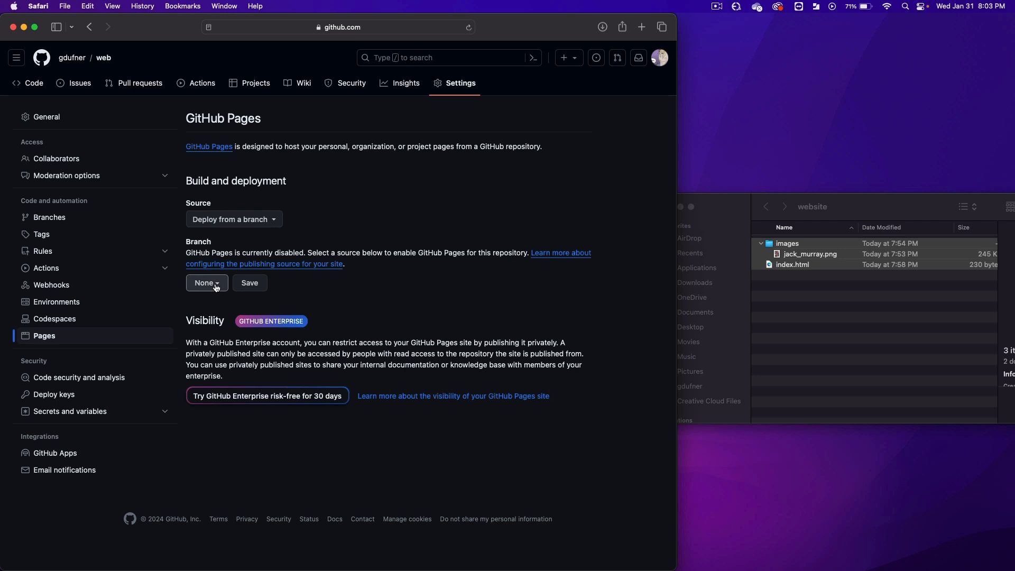
left_click(205, 283)
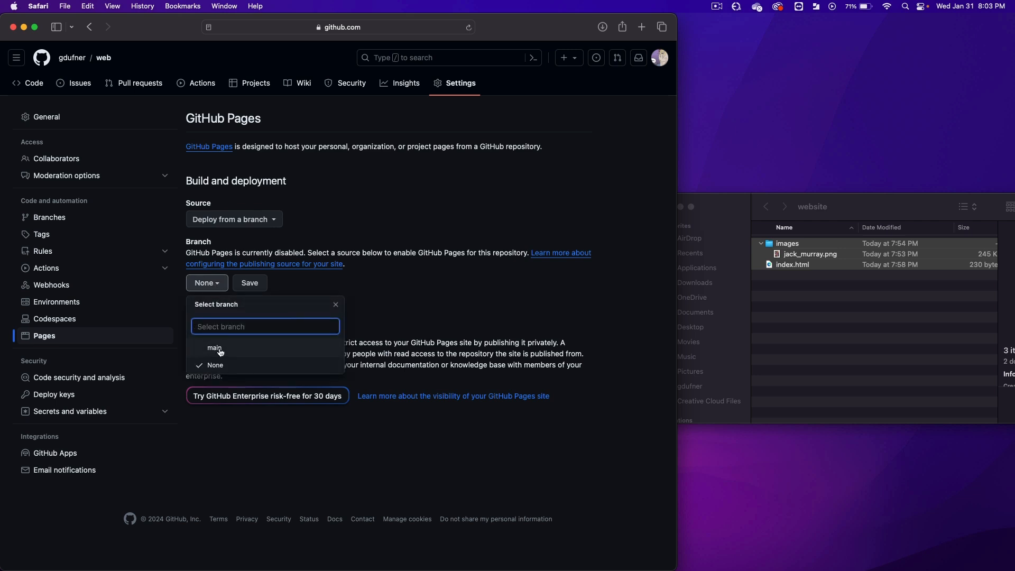
left_click(214, 348)
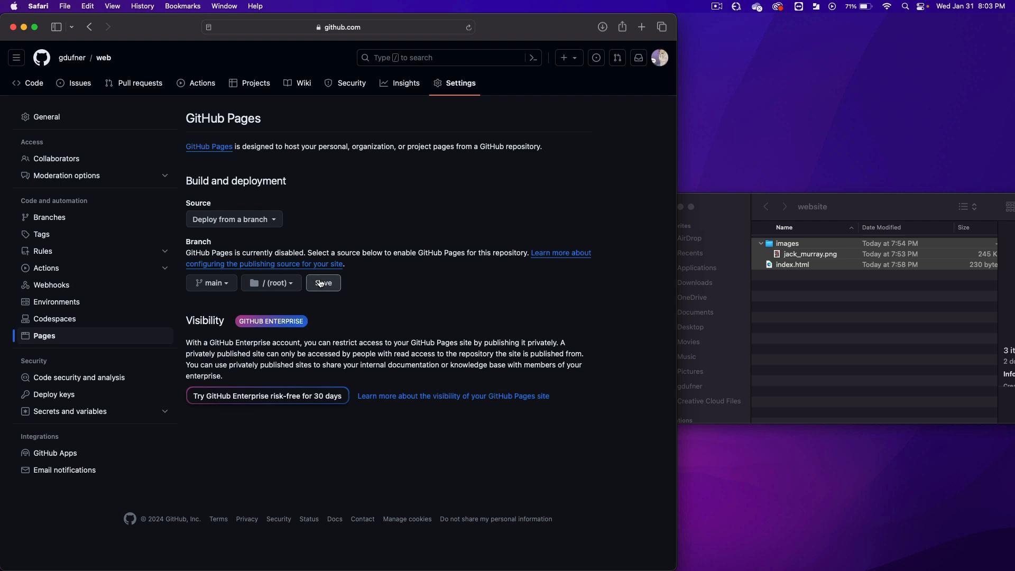
left_click(323, 283)
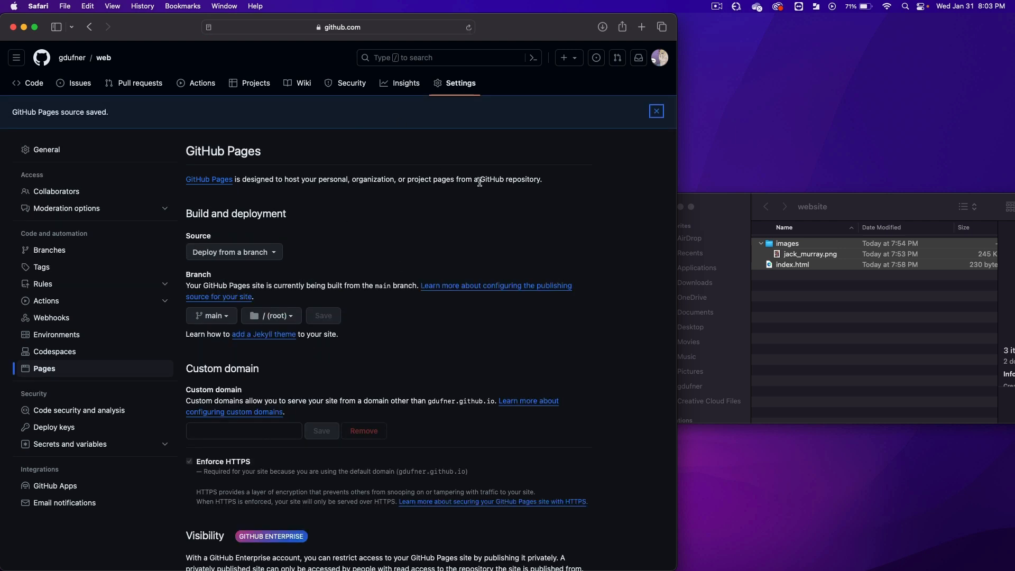
mouse_move(374, 222)
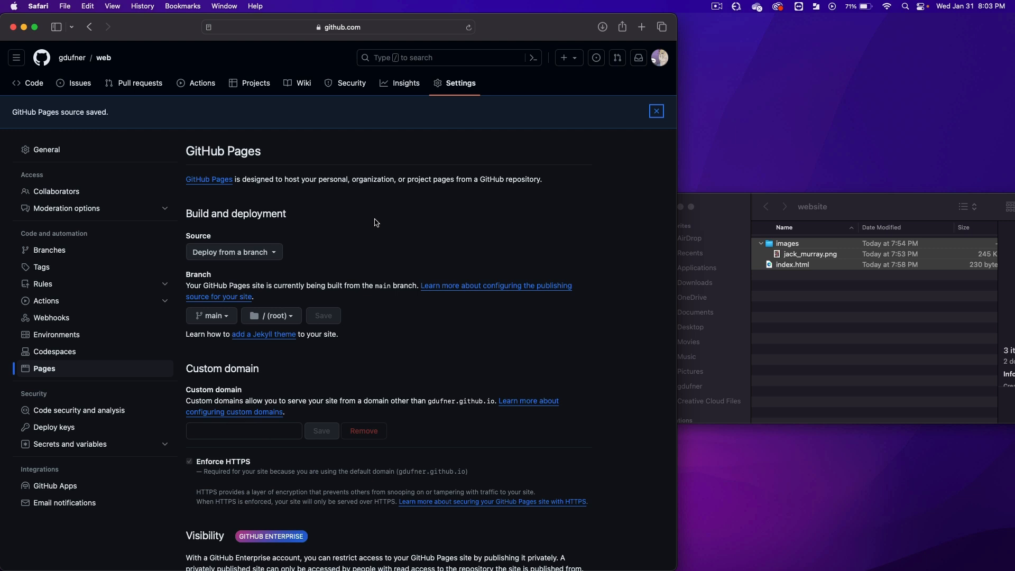
mouse_move(348, 197)
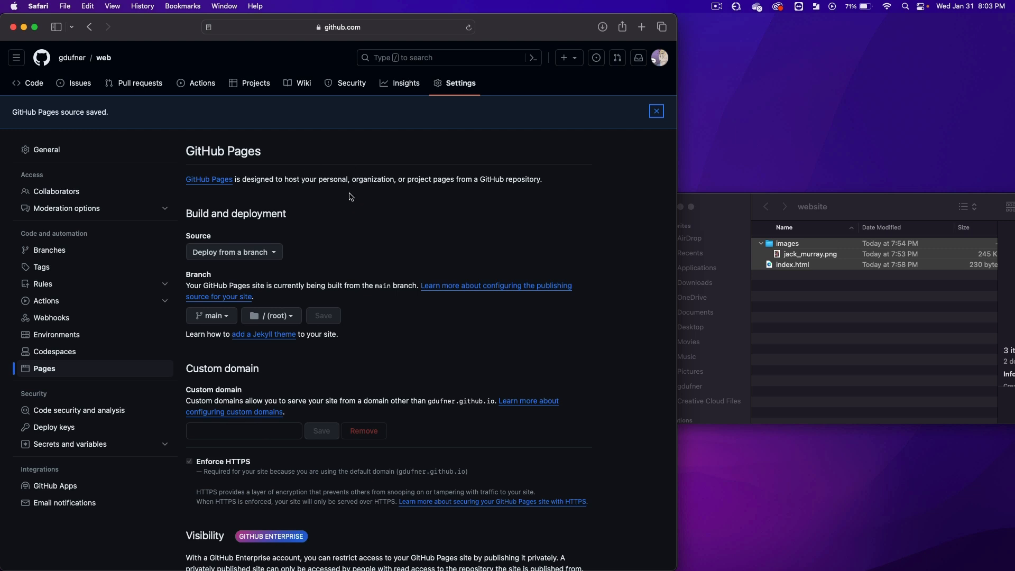
mouse_move(399, 215)
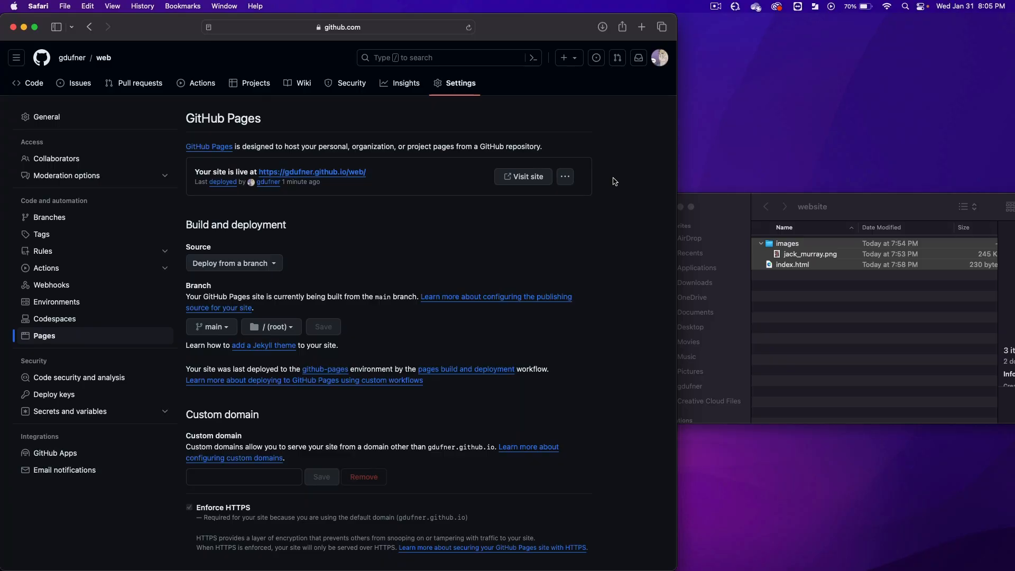
mouse_move(341, 178)
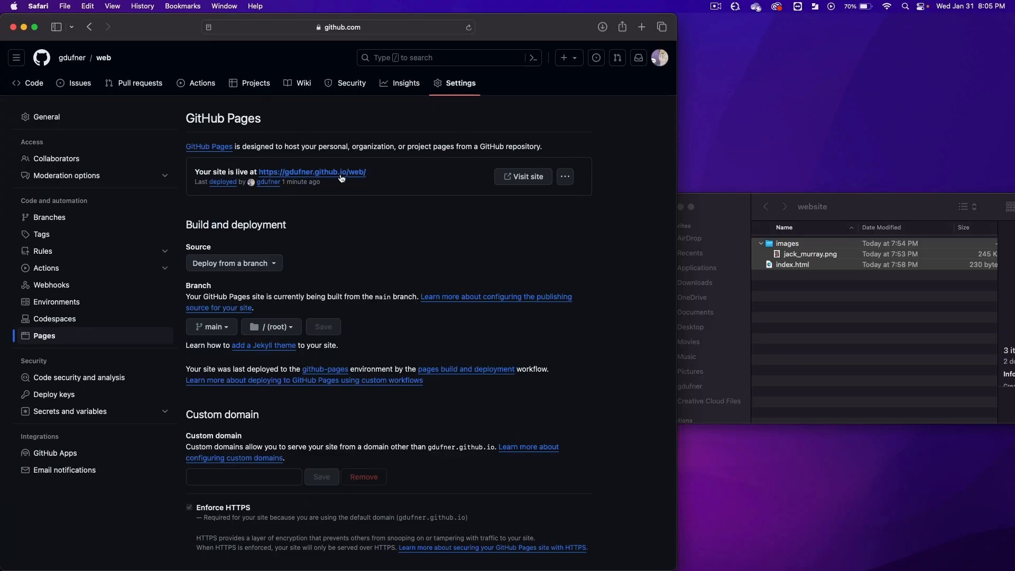
mouse_move(287, 180)
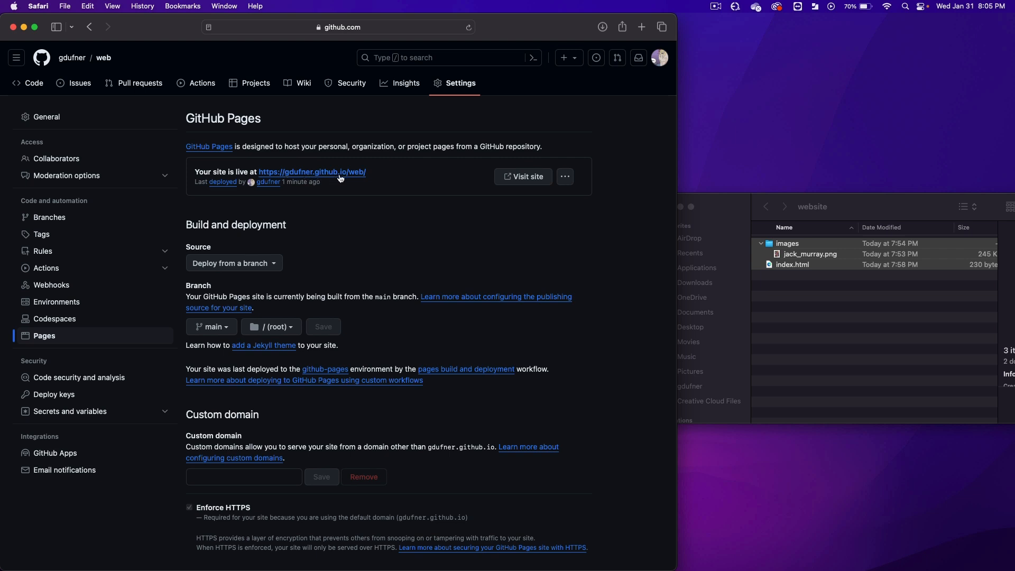
mouse_move(346, 183)
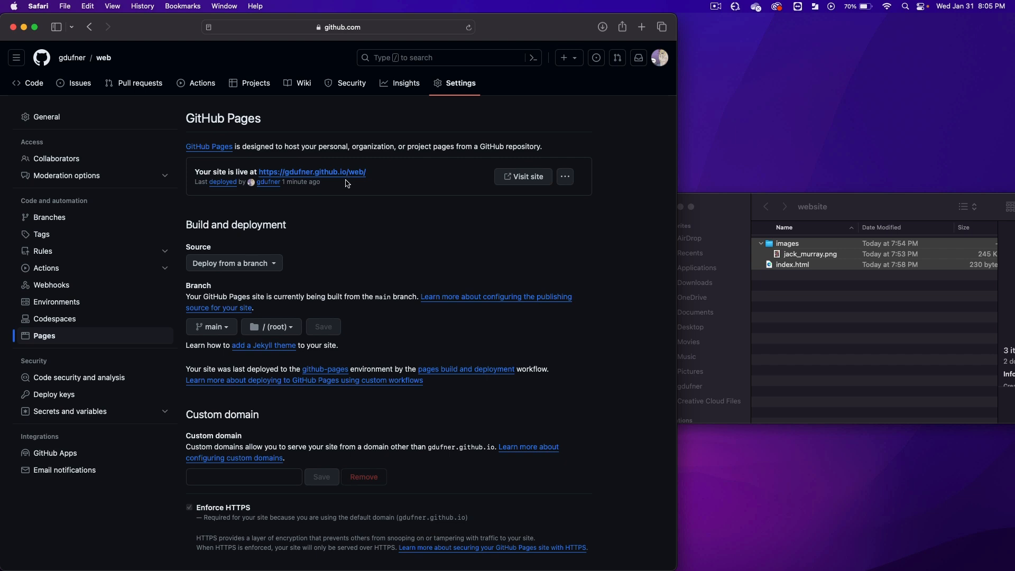
mouse_move(360, 179)
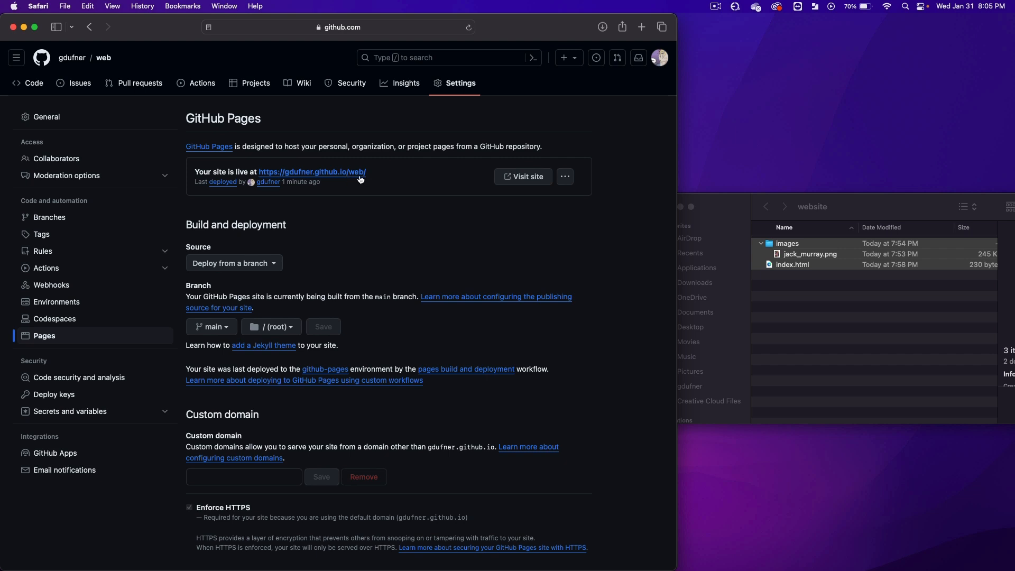
mouse_move(285, 175)
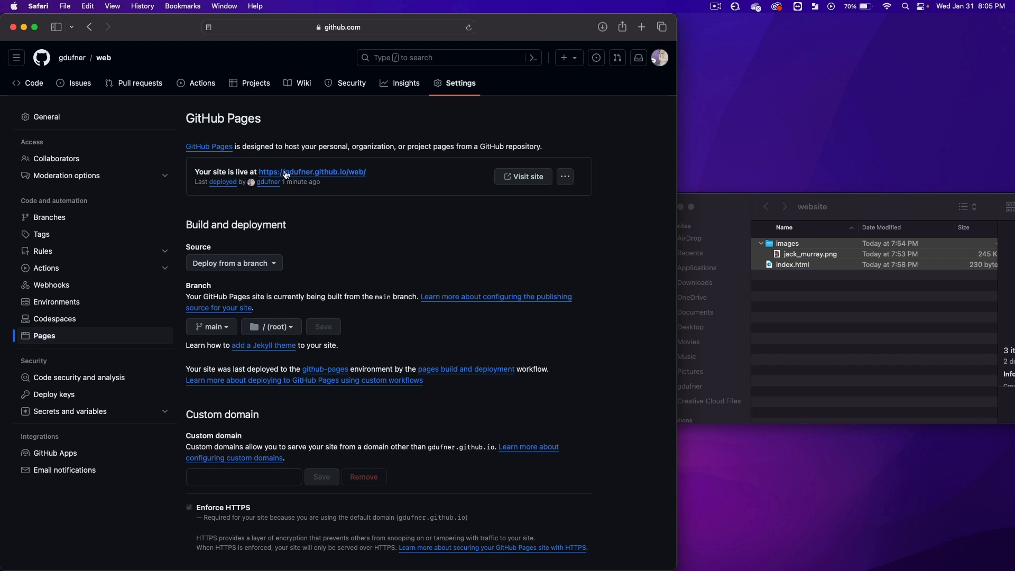
mouse_move(343, 178)
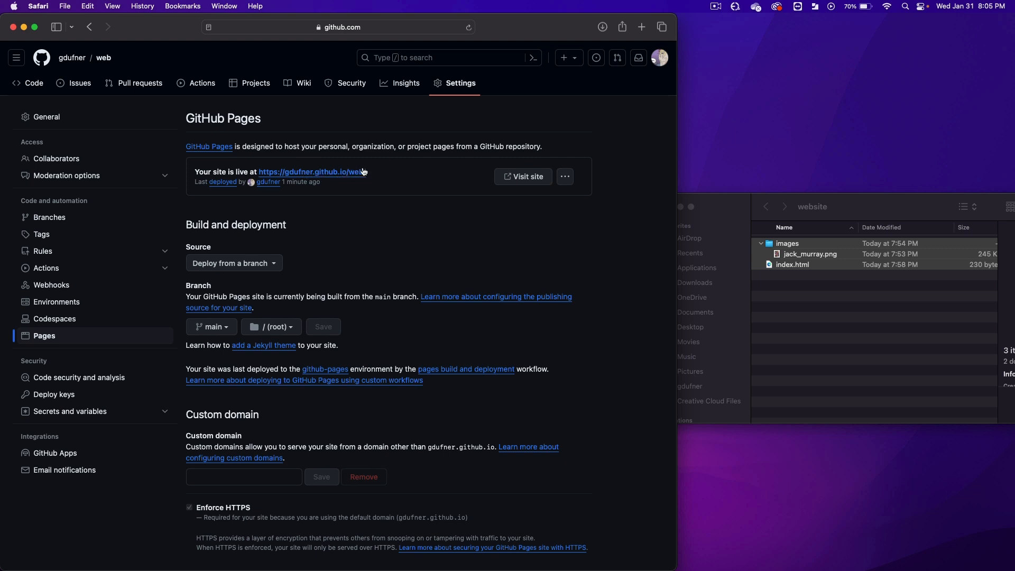
mouse_move(361, 181)
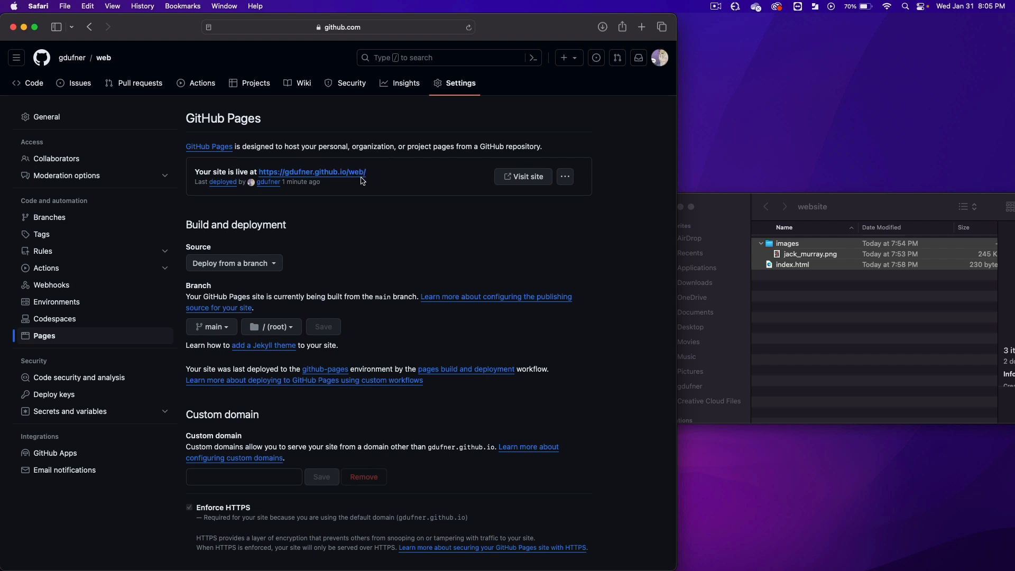
mouse_move(372, 177)
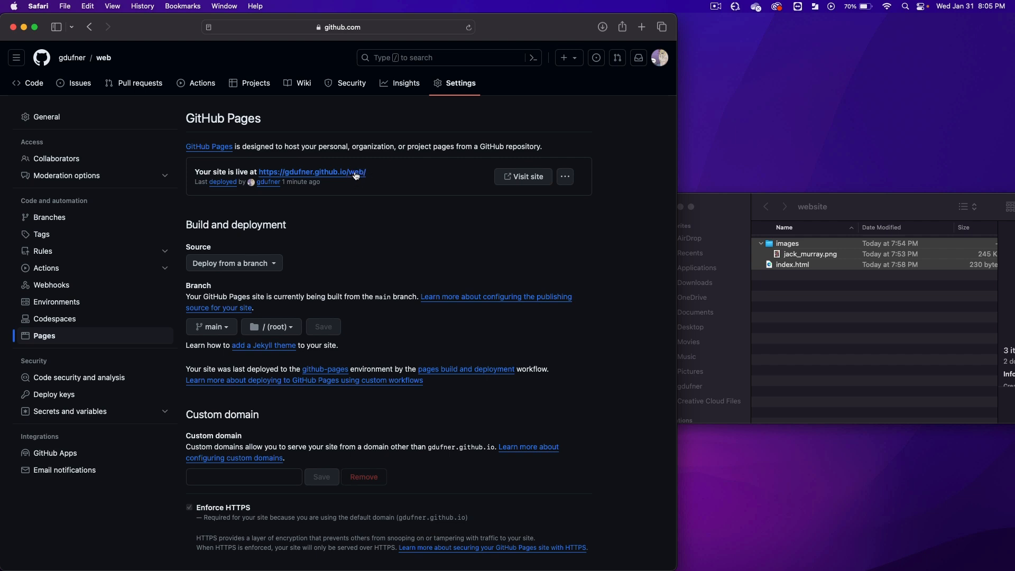
Open the live site and copy its gdufner.github.io/web address from Safari
left_click(311, 172)
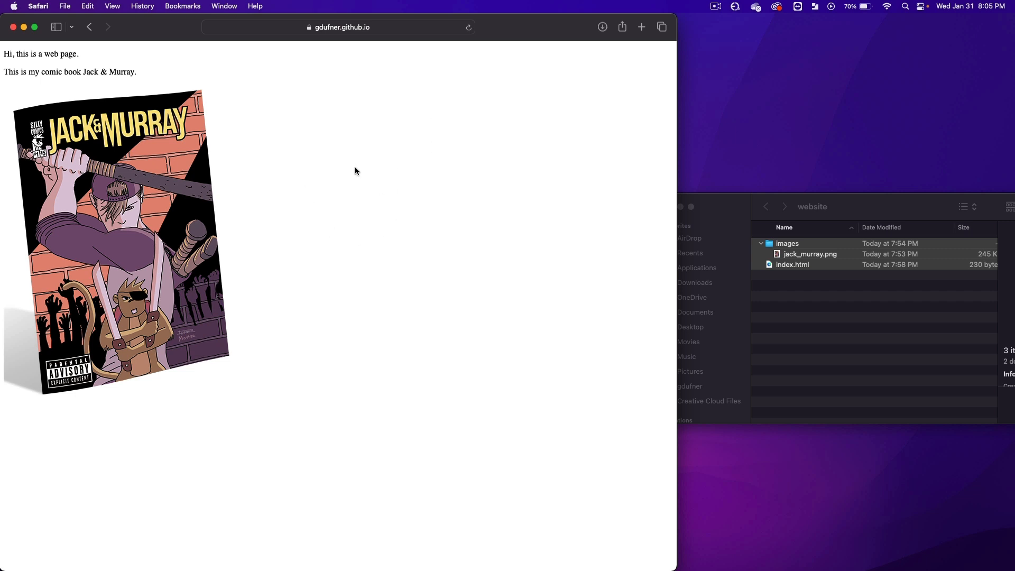
mouse_move(21, 55)
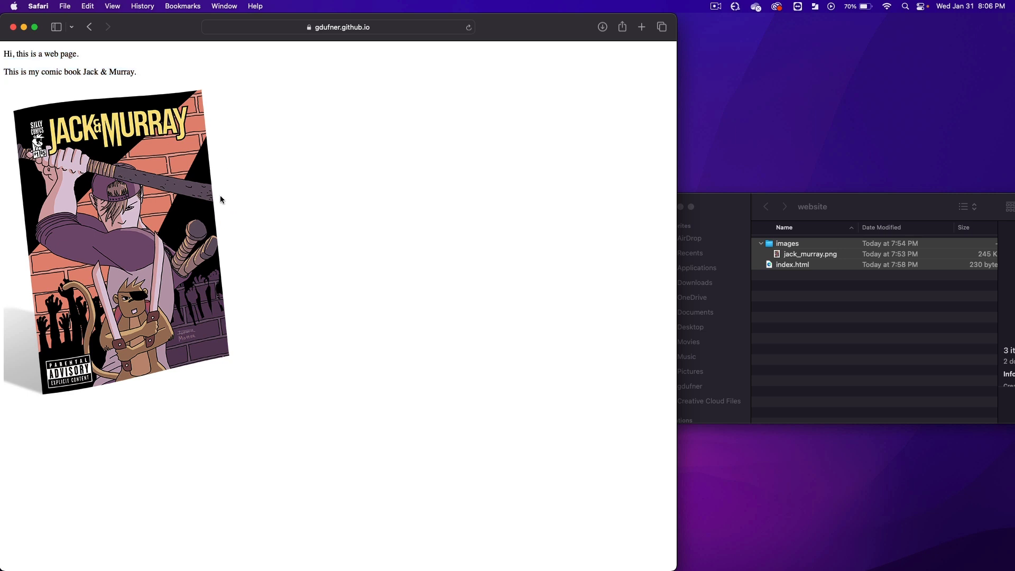
left_click(337, 26)
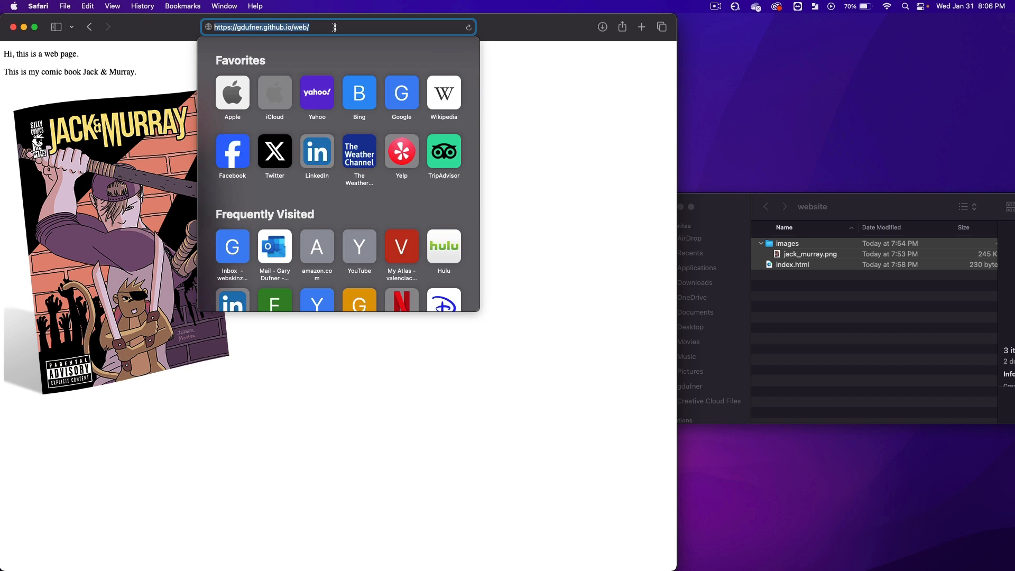
right_click(335, 27)
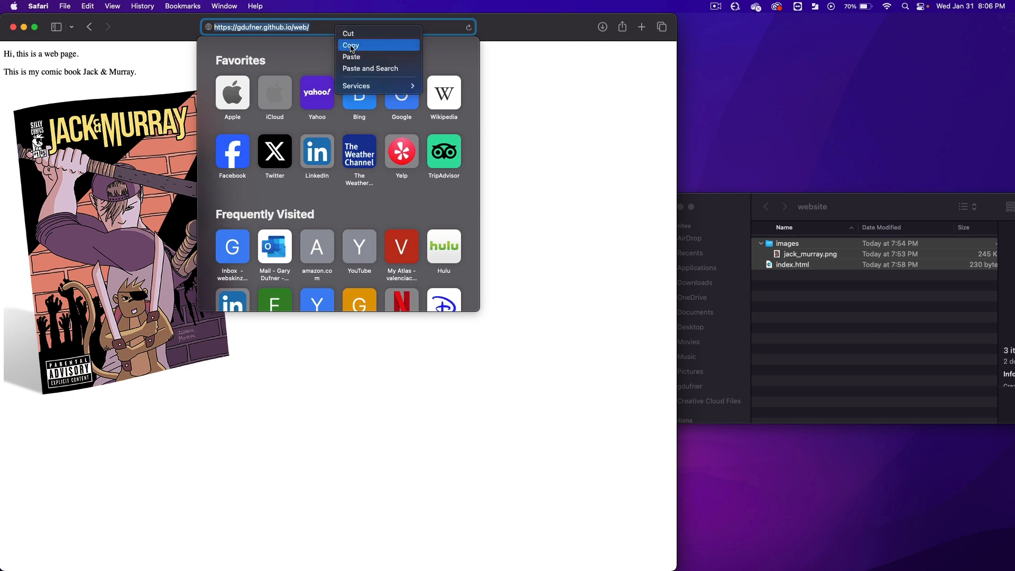
left_click(350, 45)
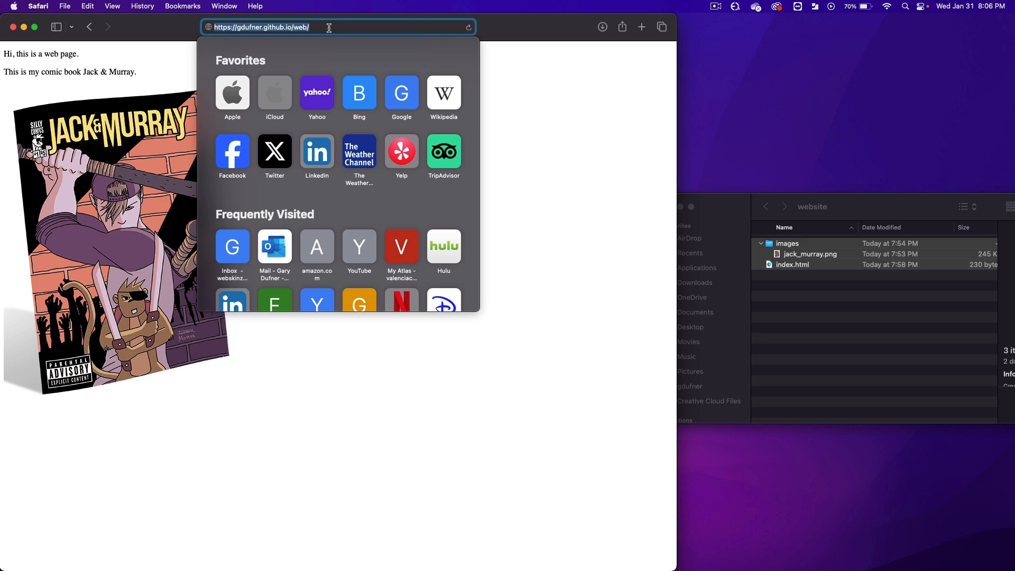